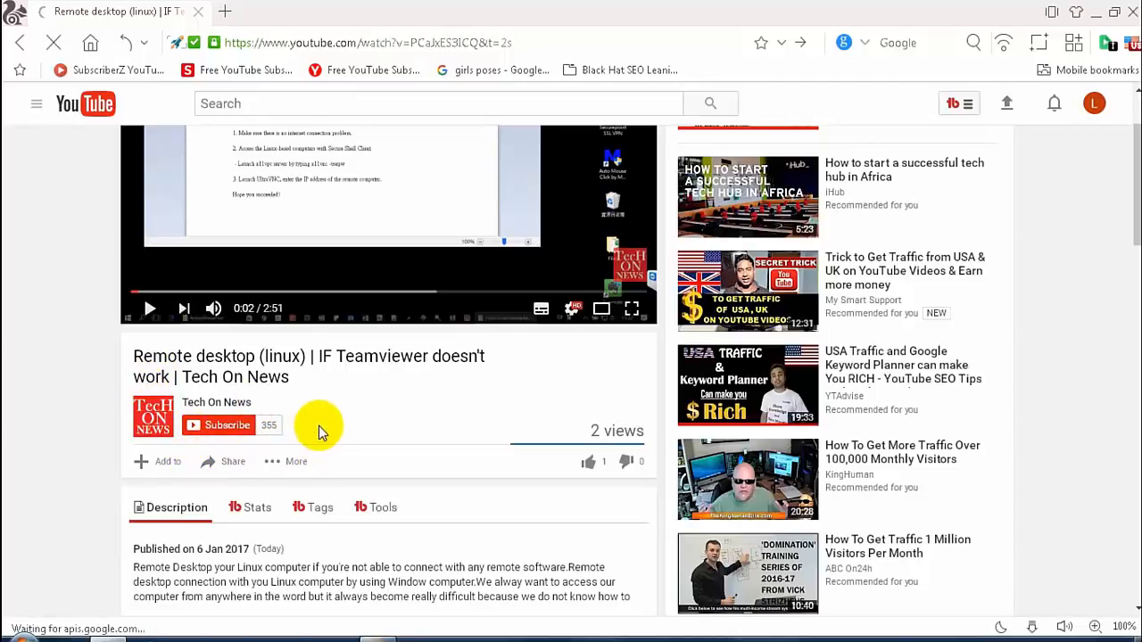
pyautogui.moveTo(174, 417)
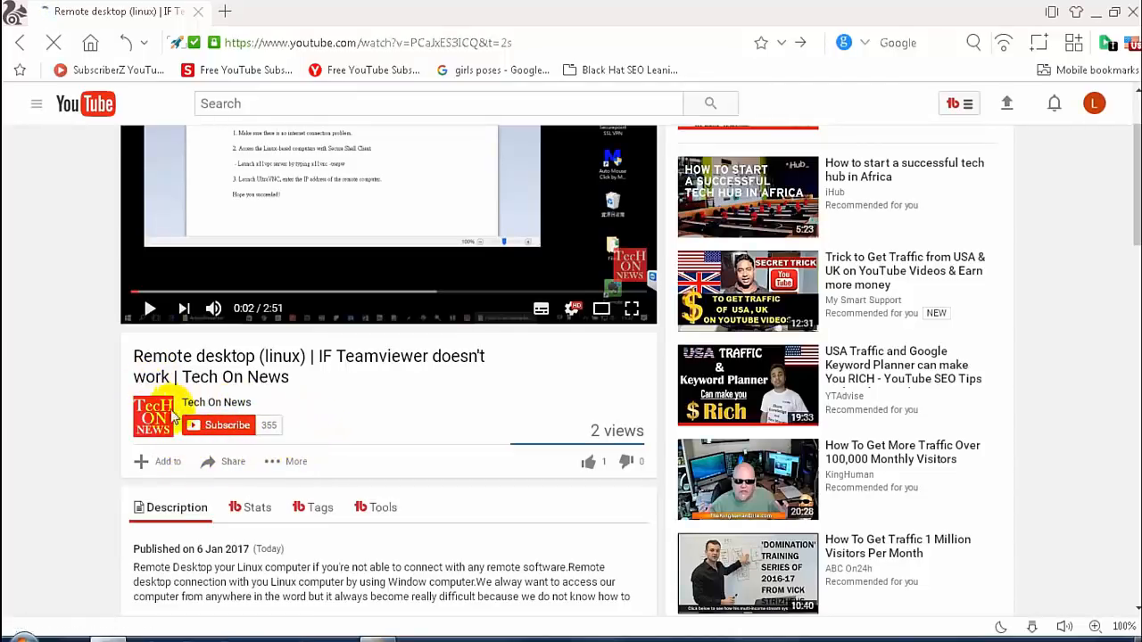
# Subscribe to Tech On News, save its notification settings, and like the remote desktop video.
pyautogui.click(227, 425)
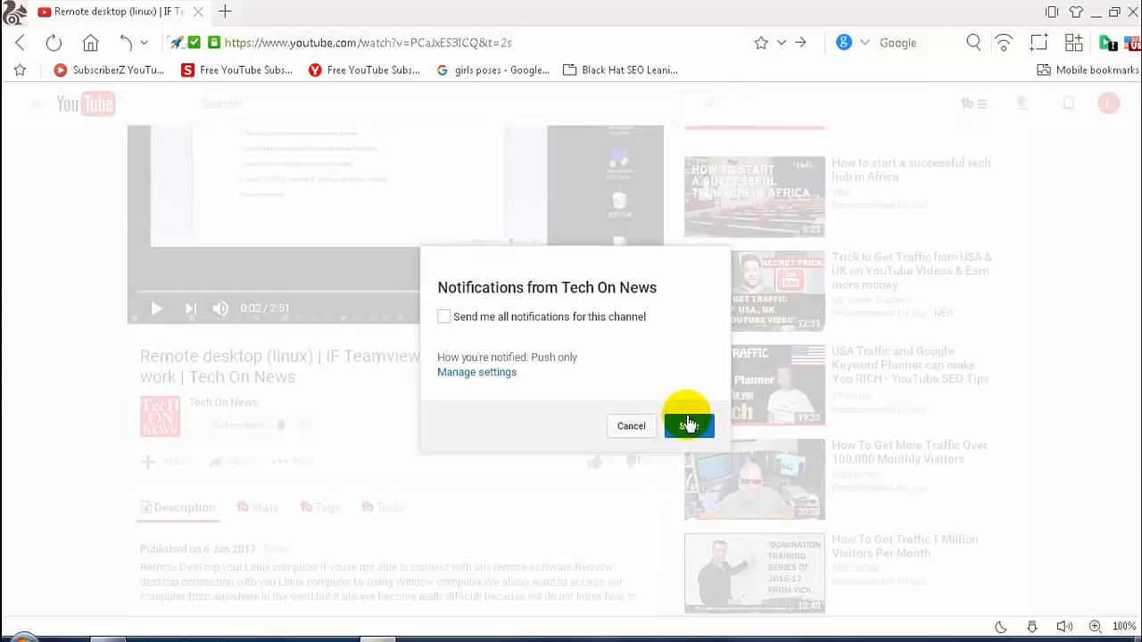
pyautogui.click(688, 425)
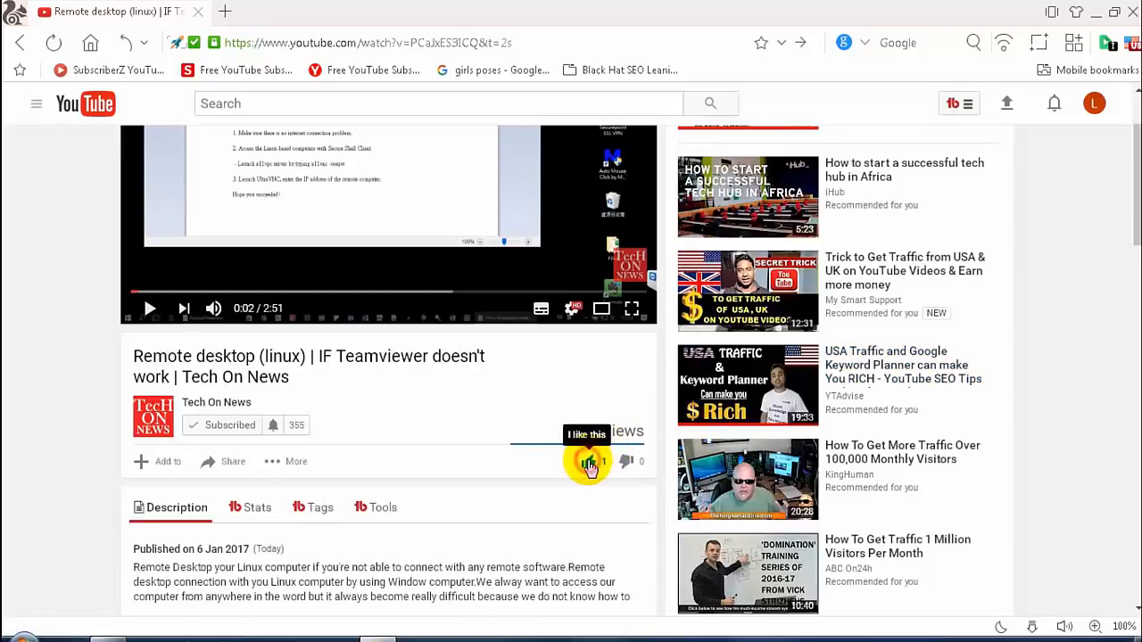
pyautogui.click(588, 461)
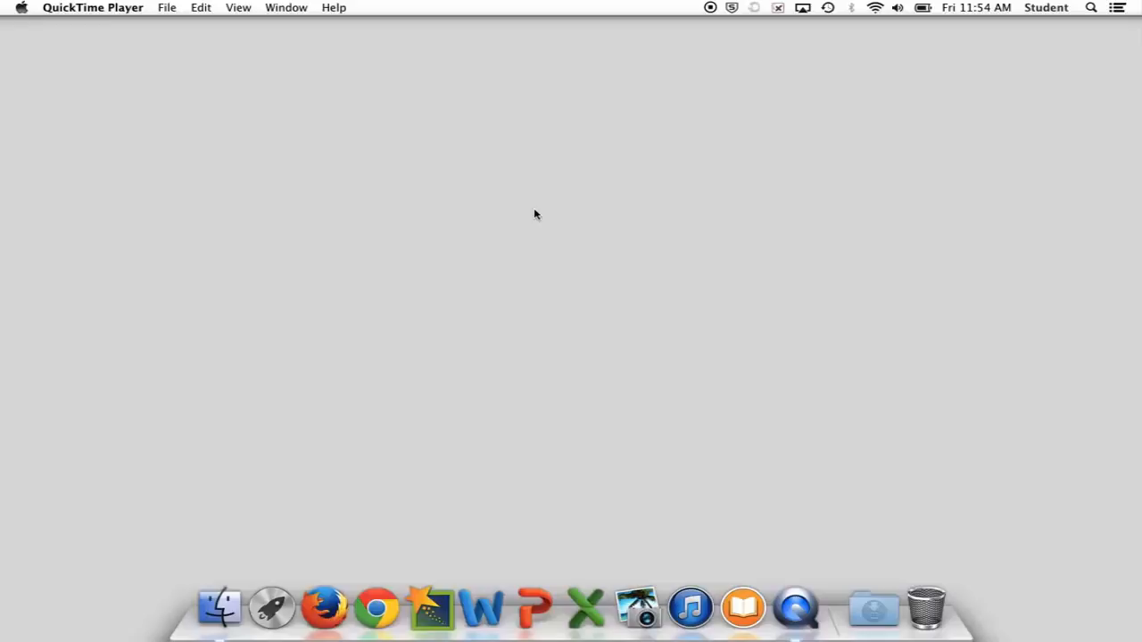
pyautogui.moveTo(317, 469)
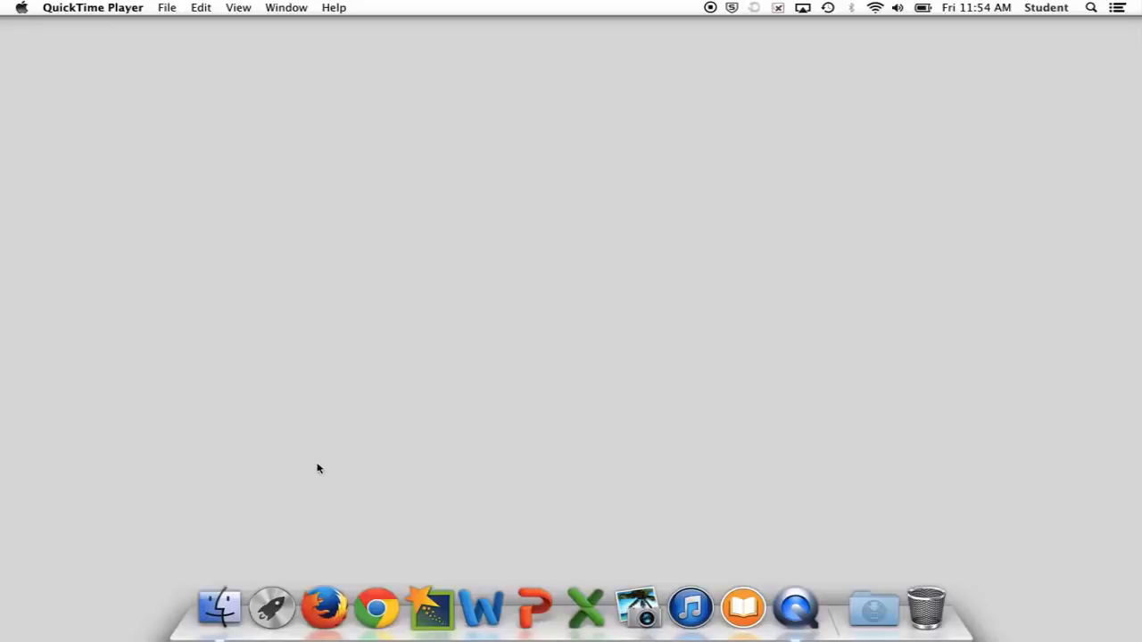
pyautogui.moveTo(325, 413)
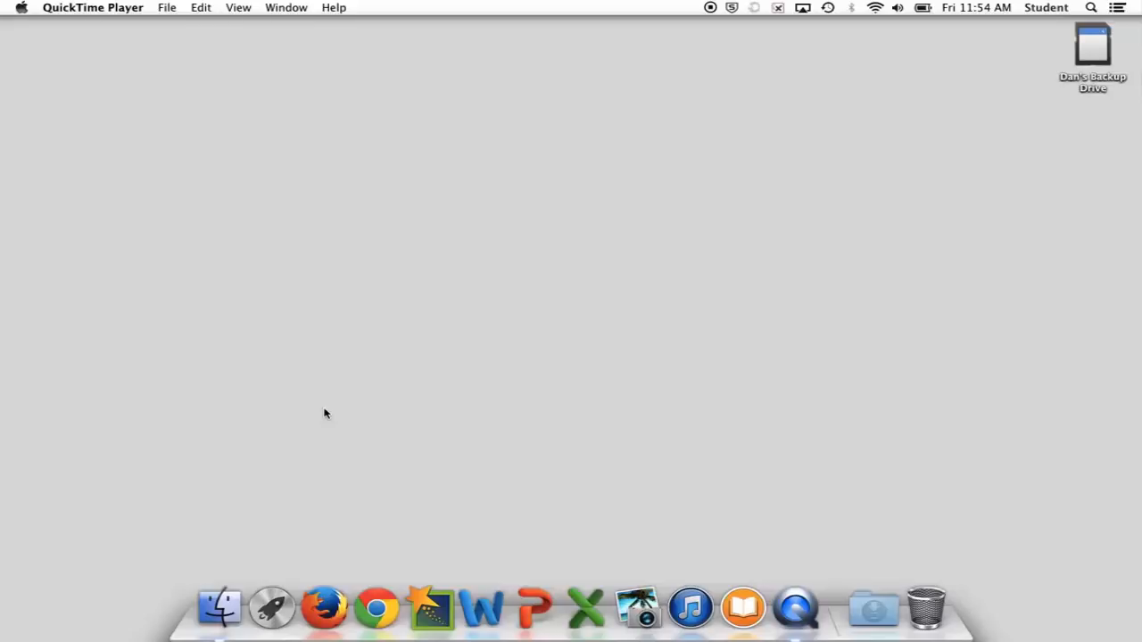
pyautogui.moveTo(999, 262)
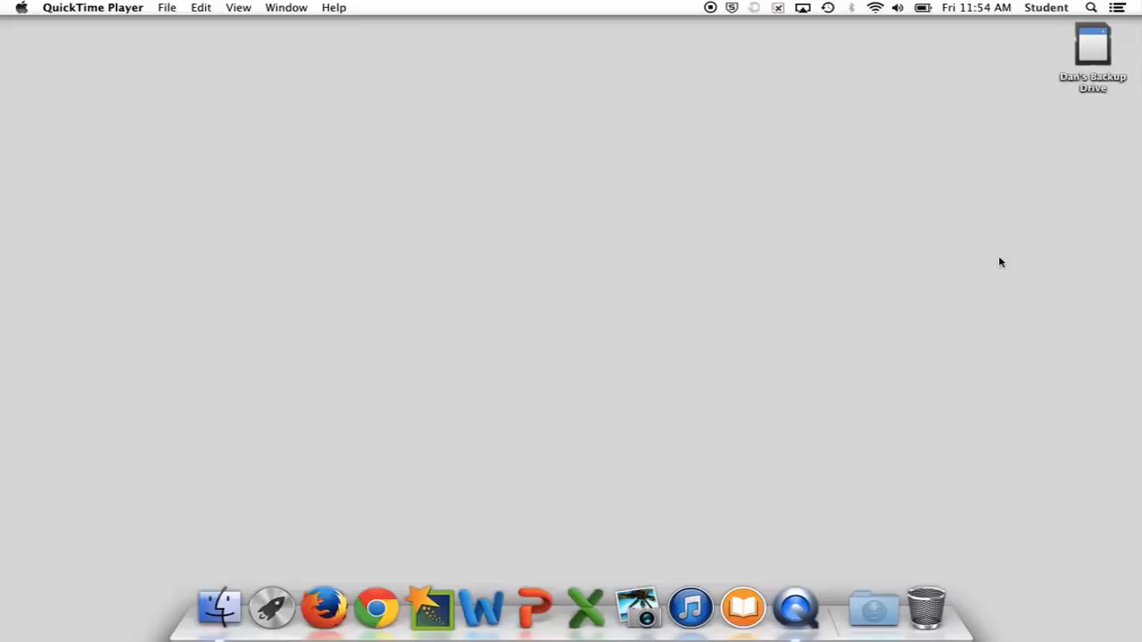
pyautogui.moveTo(988, 161)
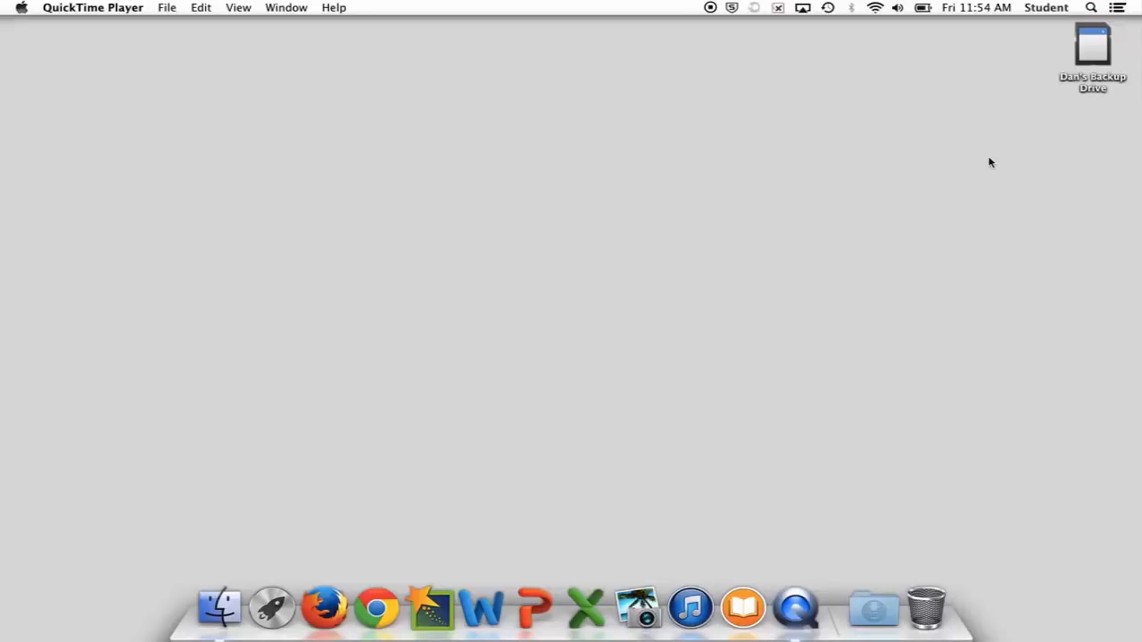
pyautogui.moveTo(901, 170)
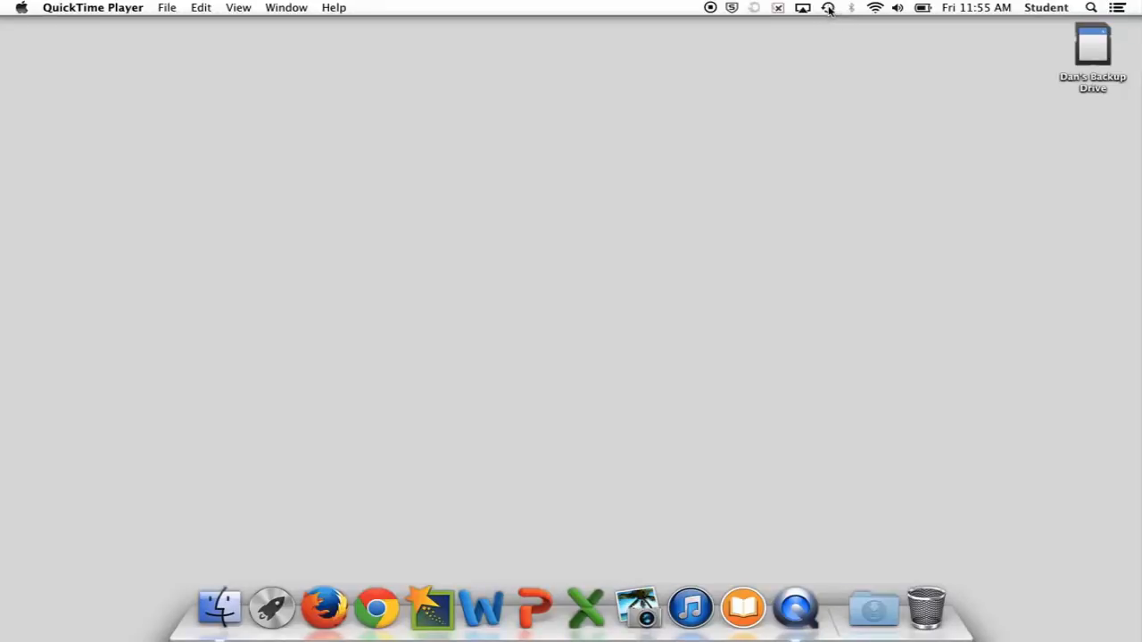
# Open the Time Machine menu-bar status showing it is waiting to complete the first backup.
pyautogui.click(828, 7)
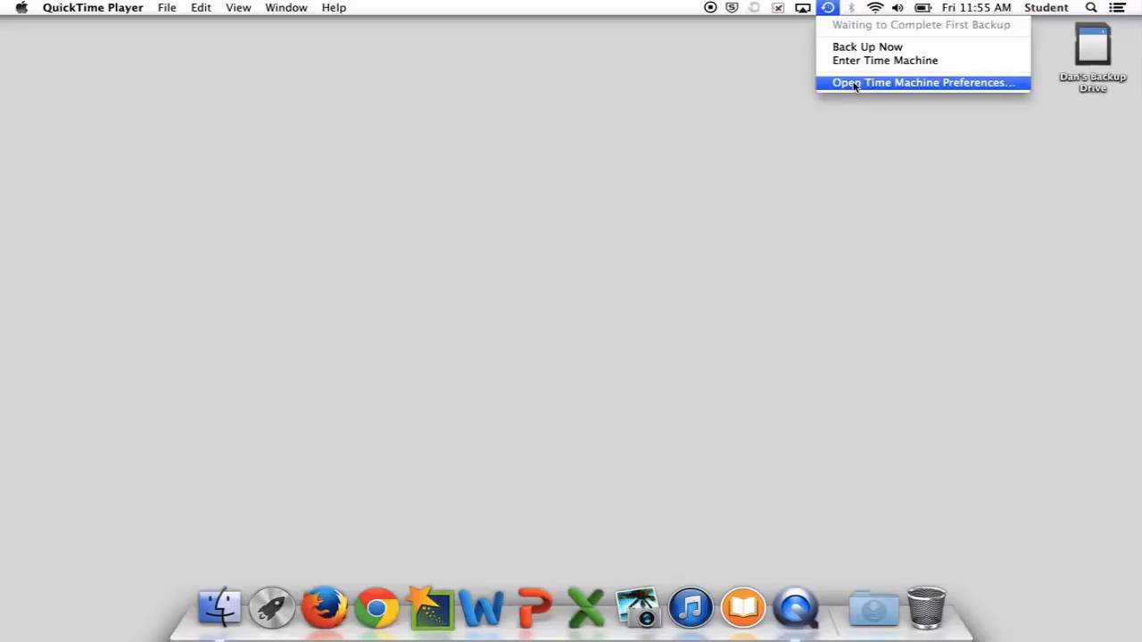
pyautogui.moveTo(861, 28)
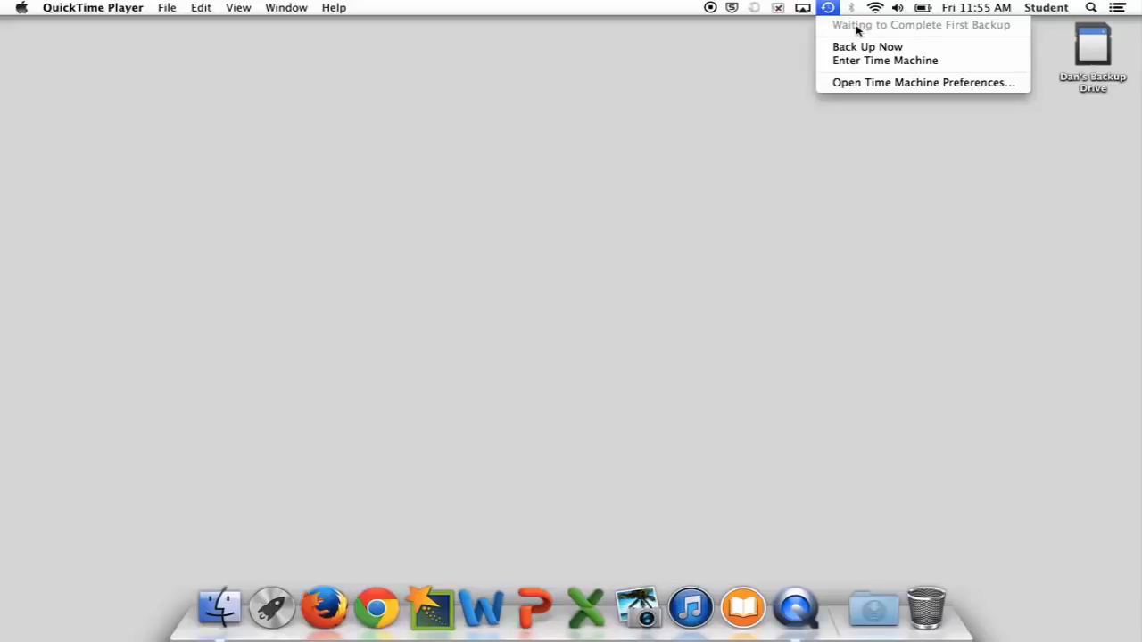
# Open a Finder window on All My Files in column view, with Dan's Backup Drive under Devices.
pyautogui.click(734, 173)
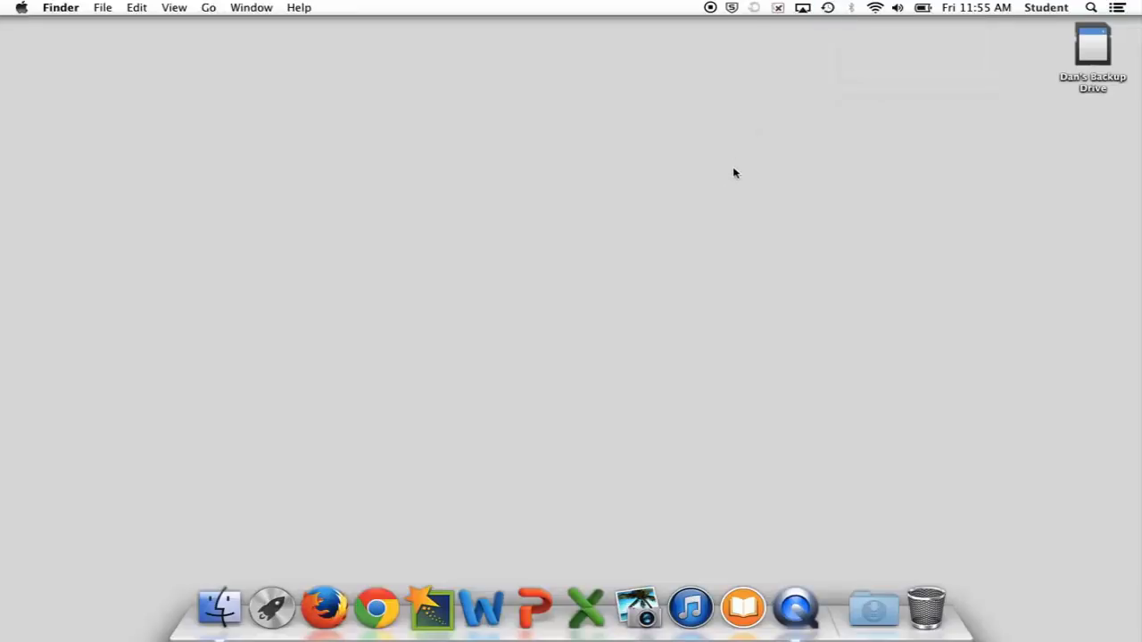
pyautogui.moveTo(220, 607)
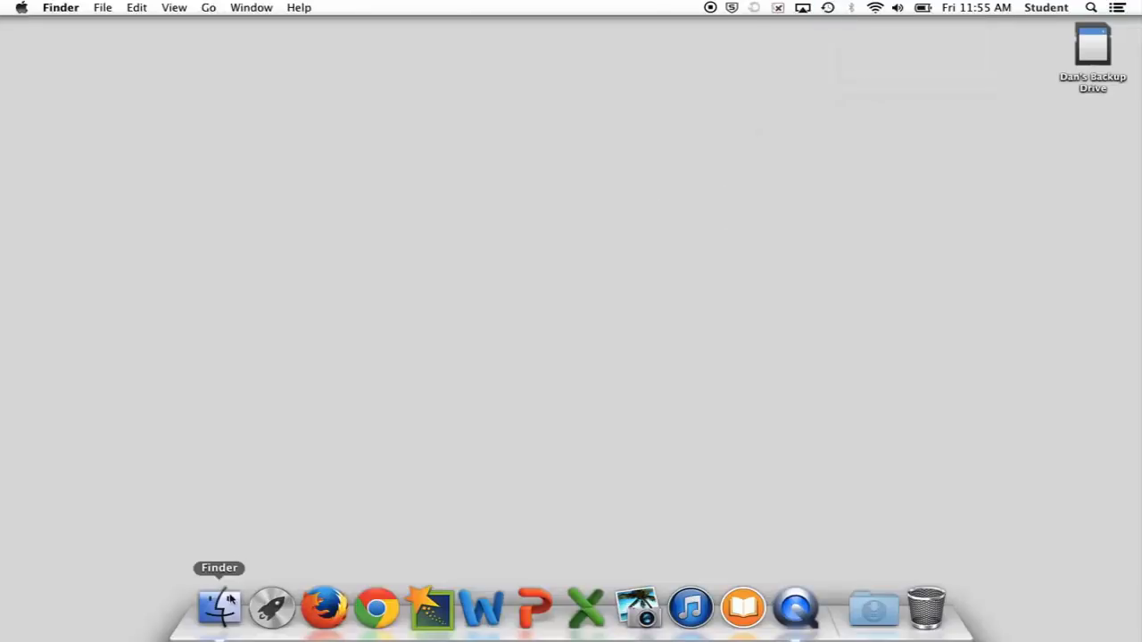
pyautogui.click(220, 607)
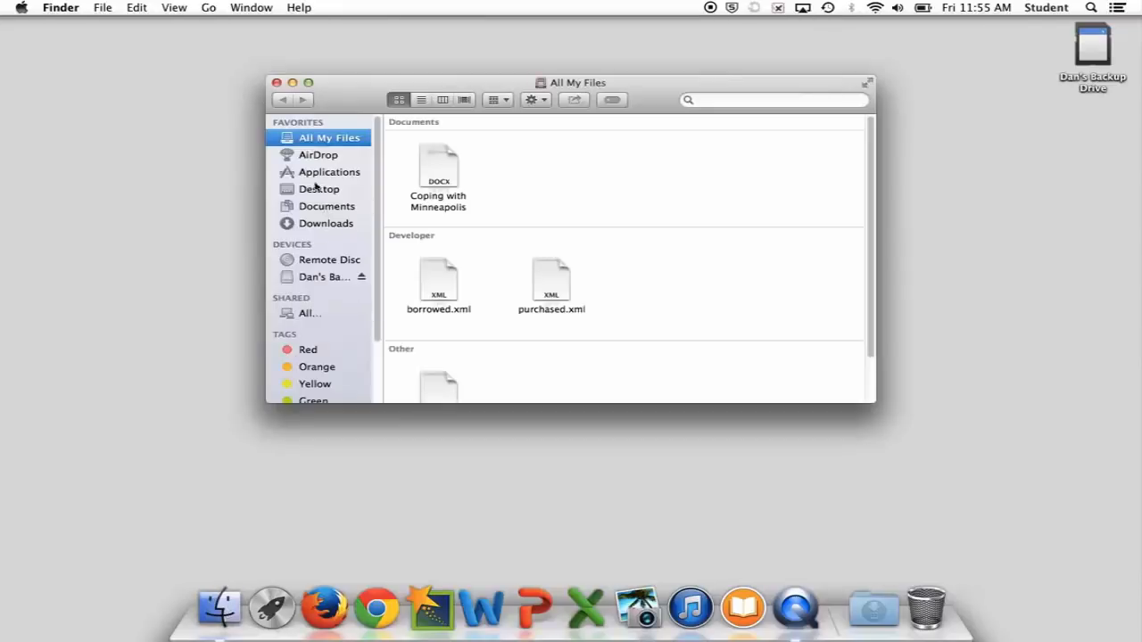
pyautogui.moveTo(377, 153)
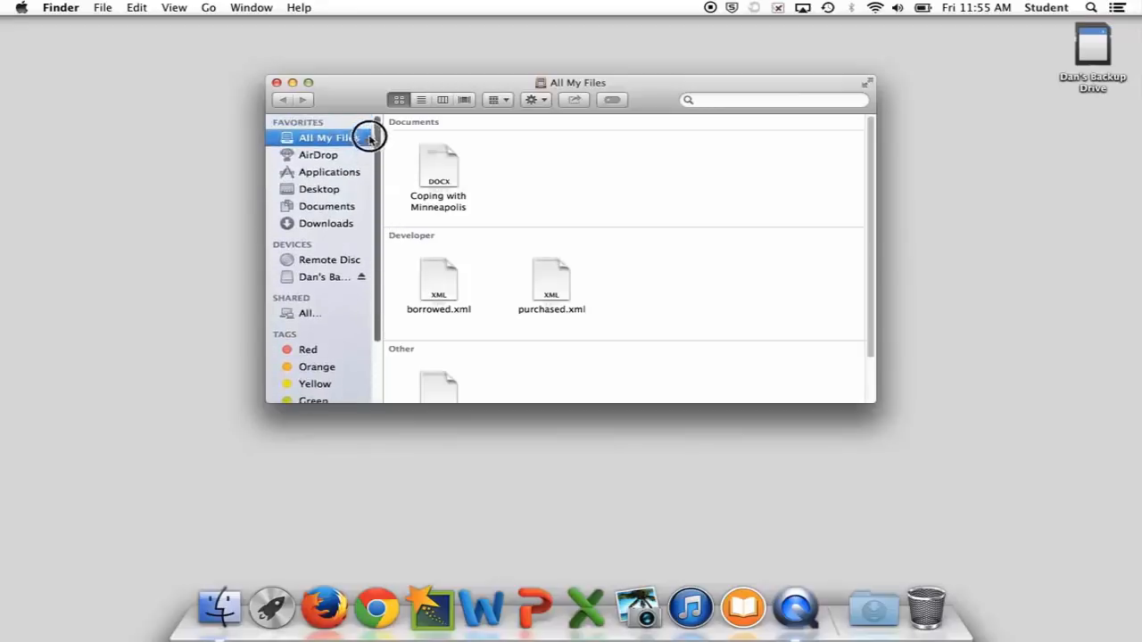
pyautogui.moveTo(318, 154)
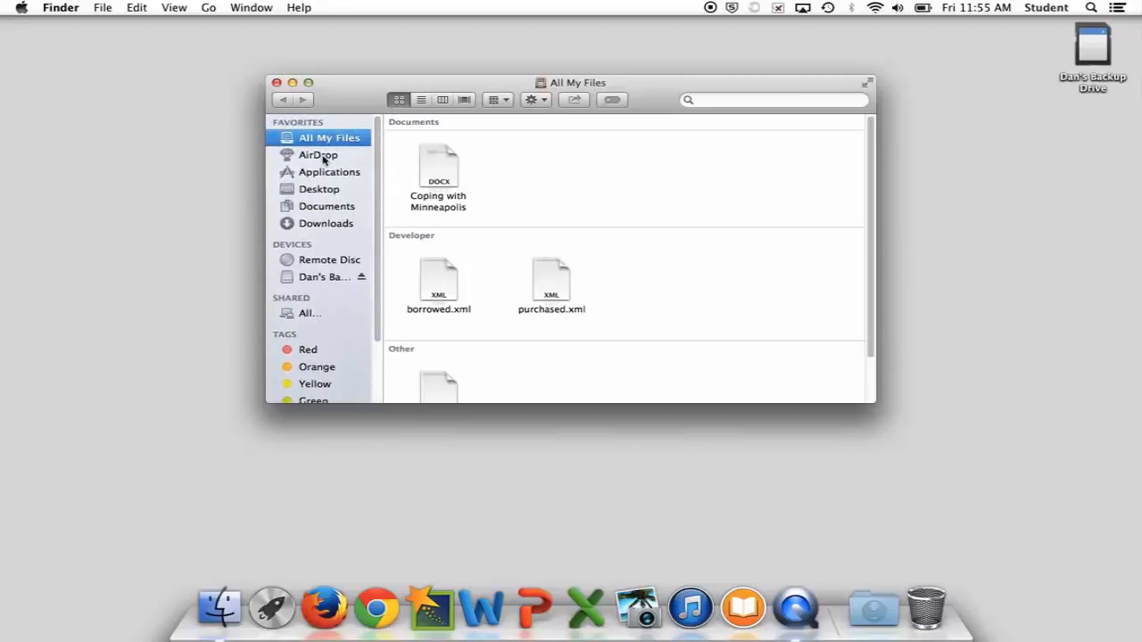
pyautogui.click(442, 99)
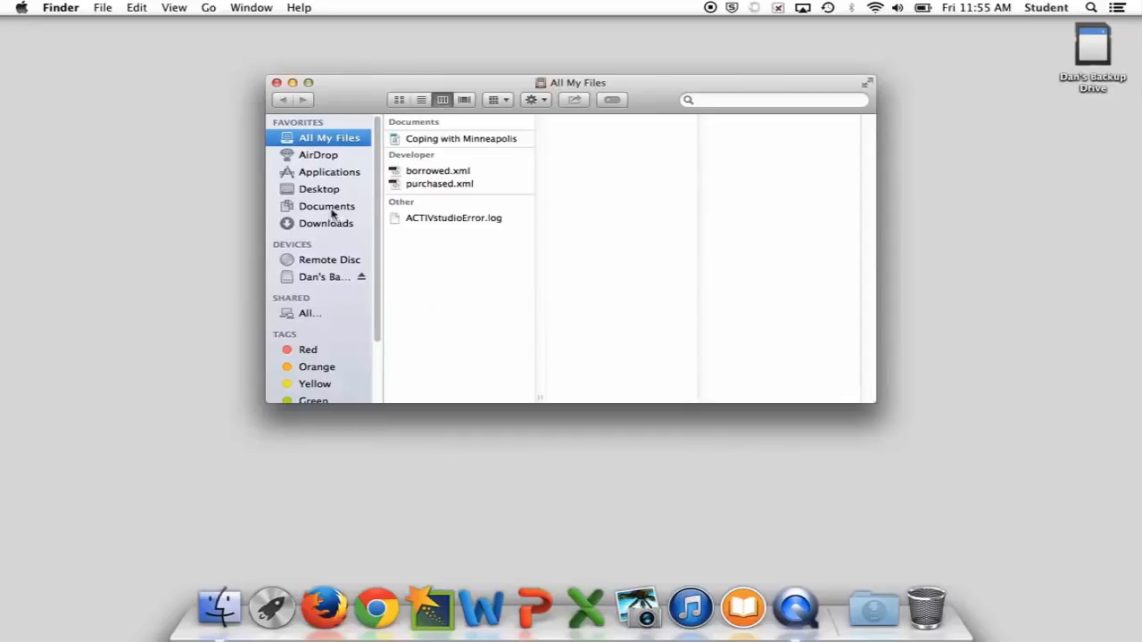
pyautogui.moveTo(364, 213)
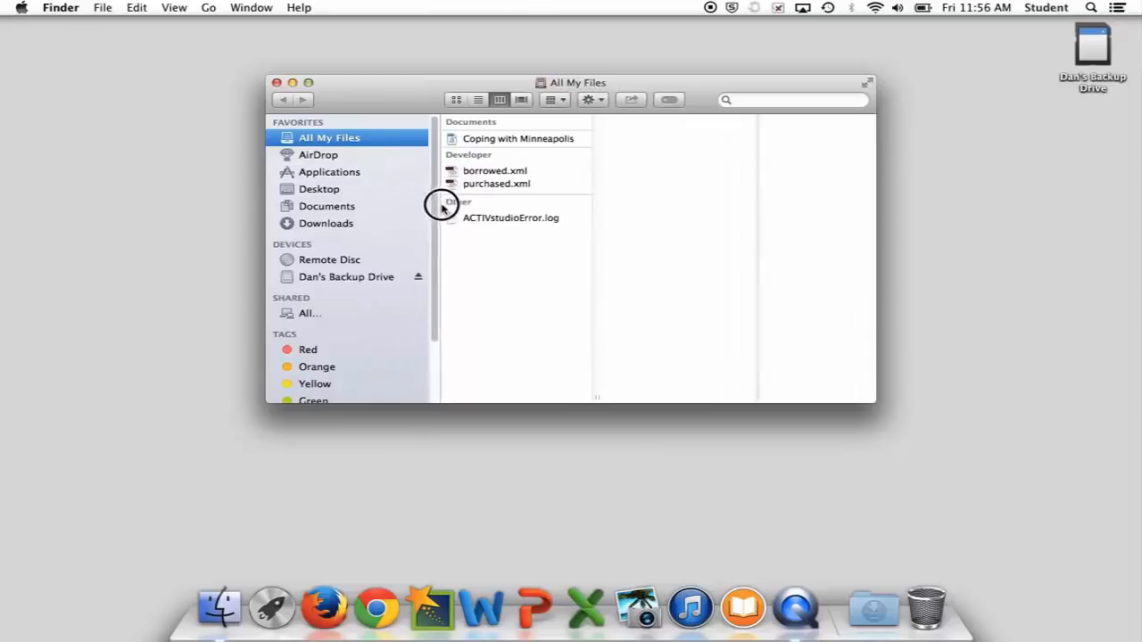
pyautogui.moveTo(296, 195)
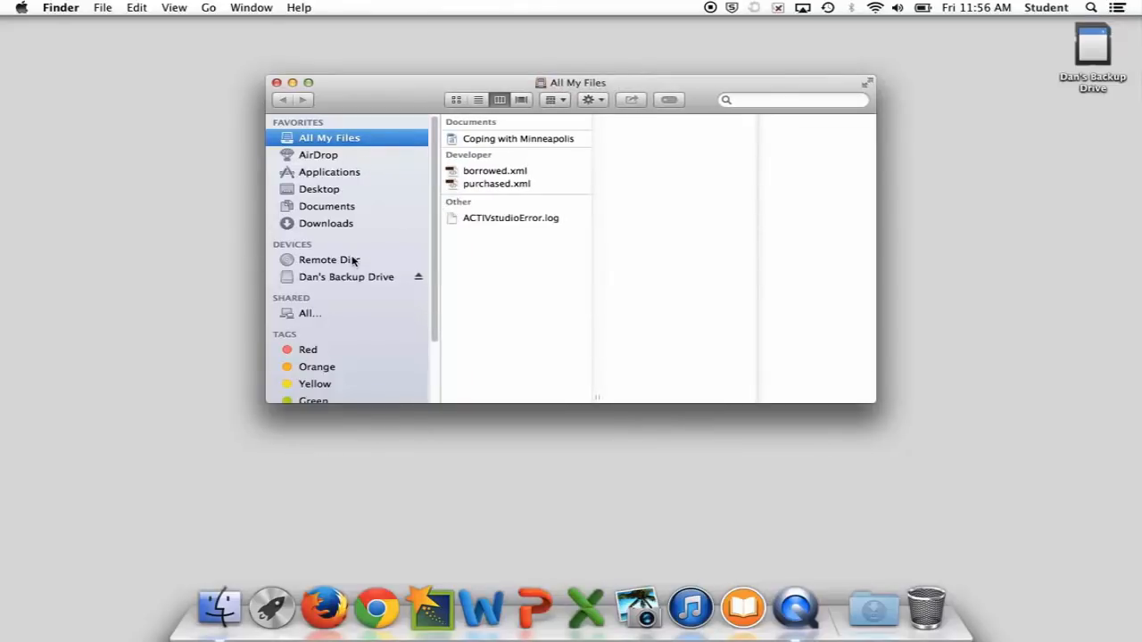
pyautogui.scroll(-3)
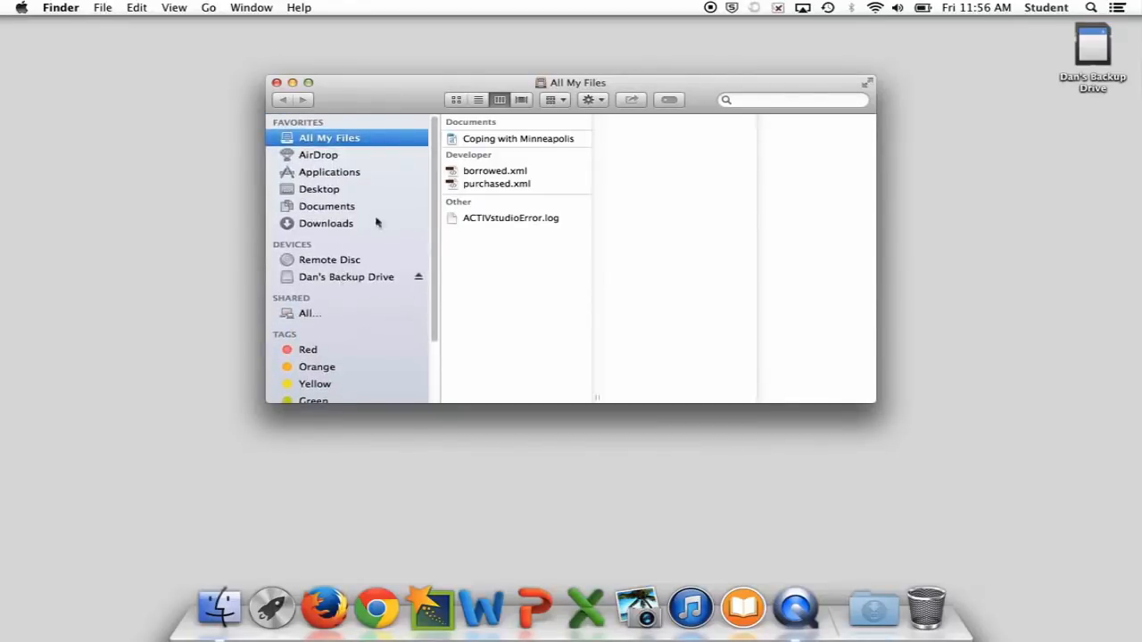
pyautogui.moveTo(377, 212)
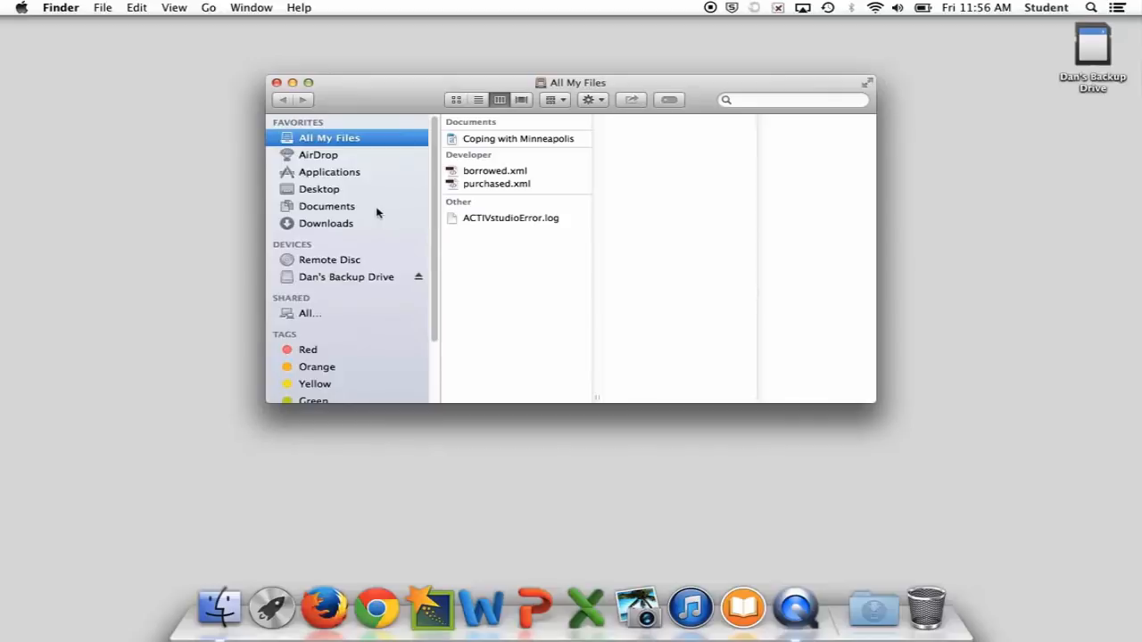
pyautogui.moveTo(359, 102)
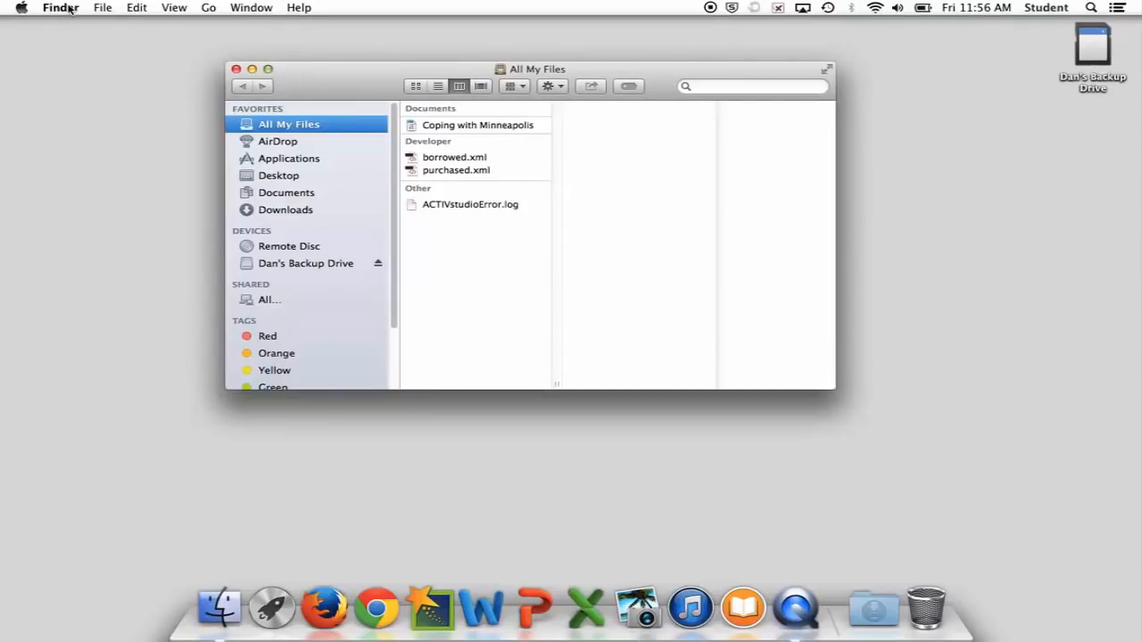
# In Finder Preferences General, enable Hard disks under Show these items on the desktop.
pyautogui.click(60, 7)
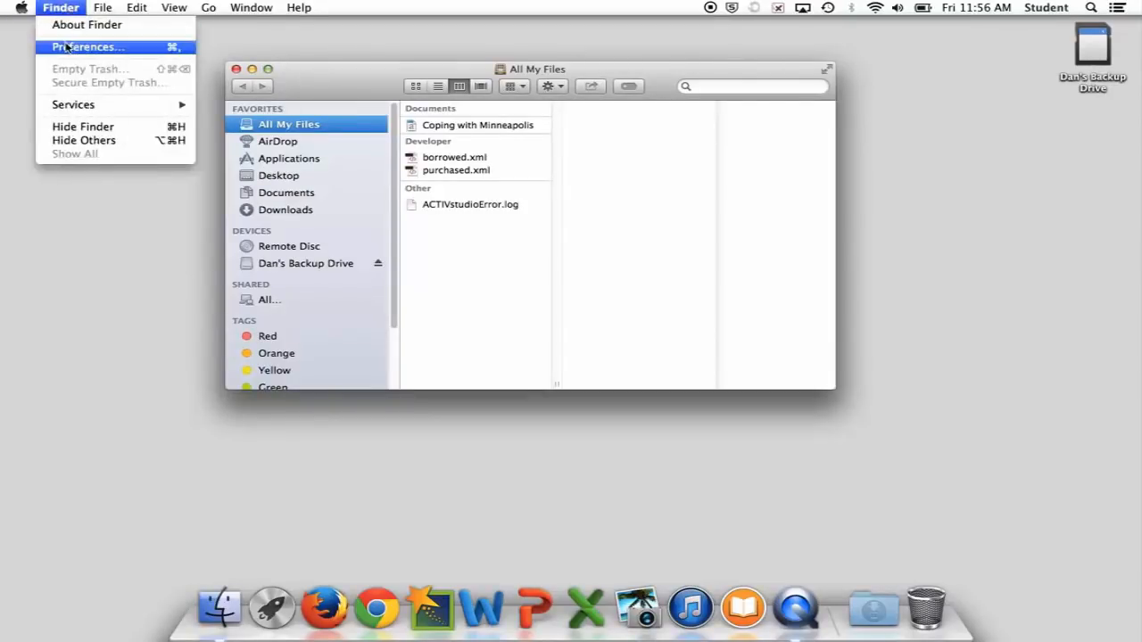
pyautogui.click(87, 46)
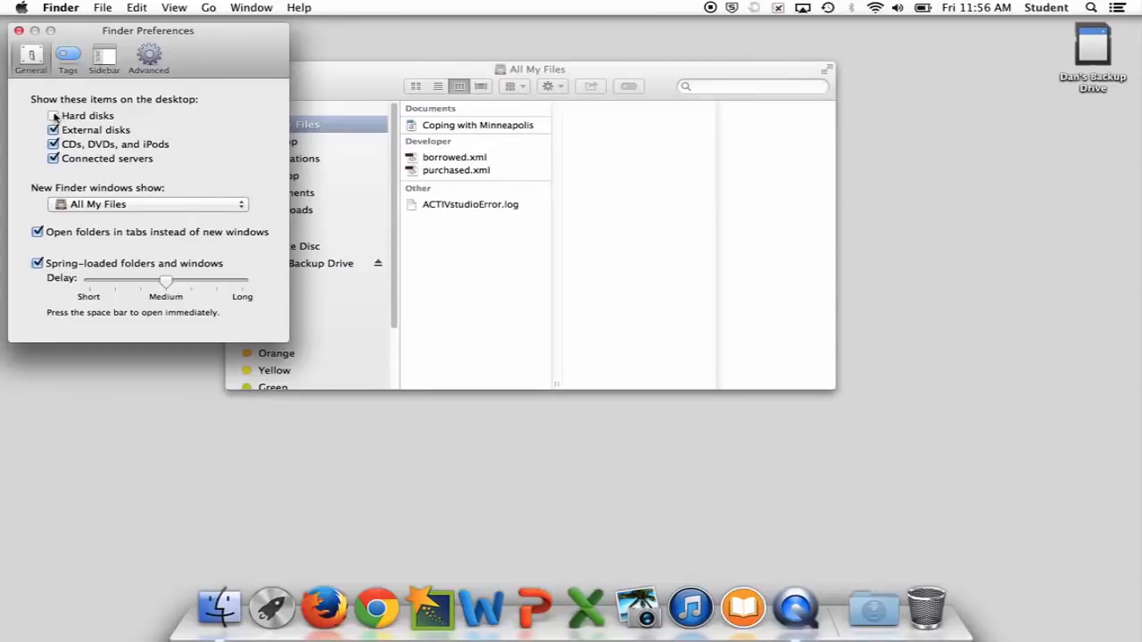
pyautogui.click(52, 115)
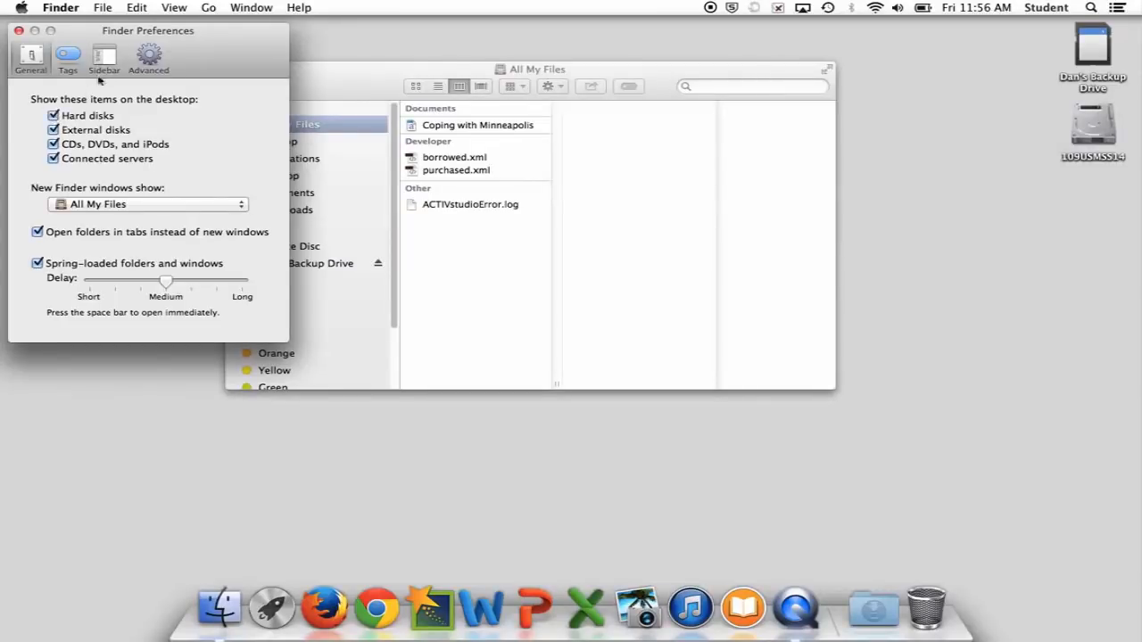
pyautogui.click(104, 58)
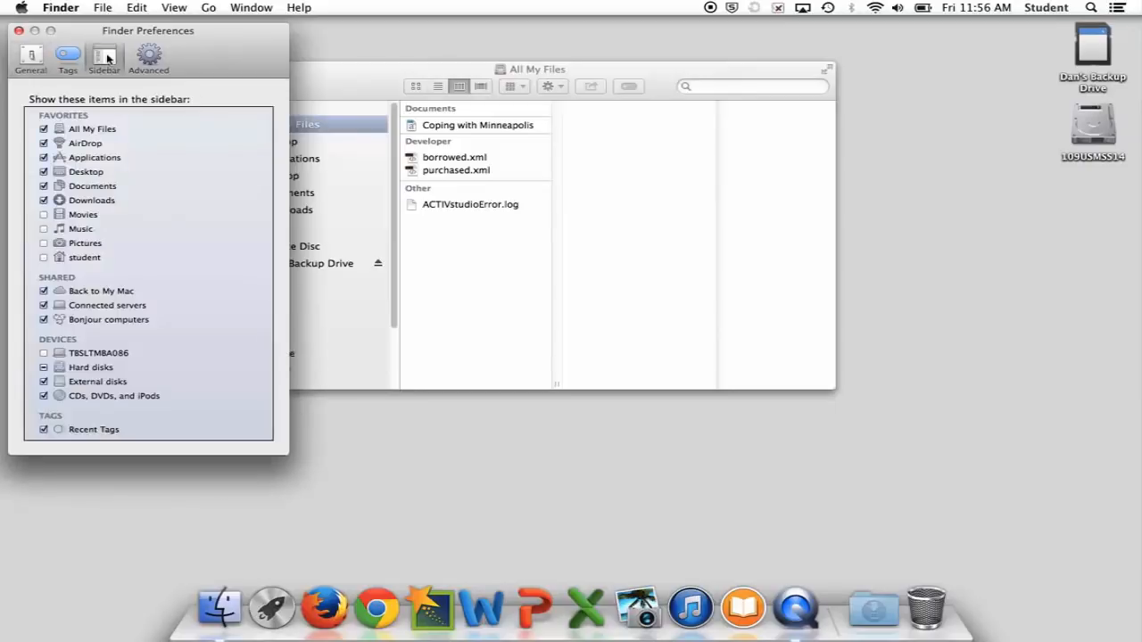
pyautogui.moveTo(141, 263)
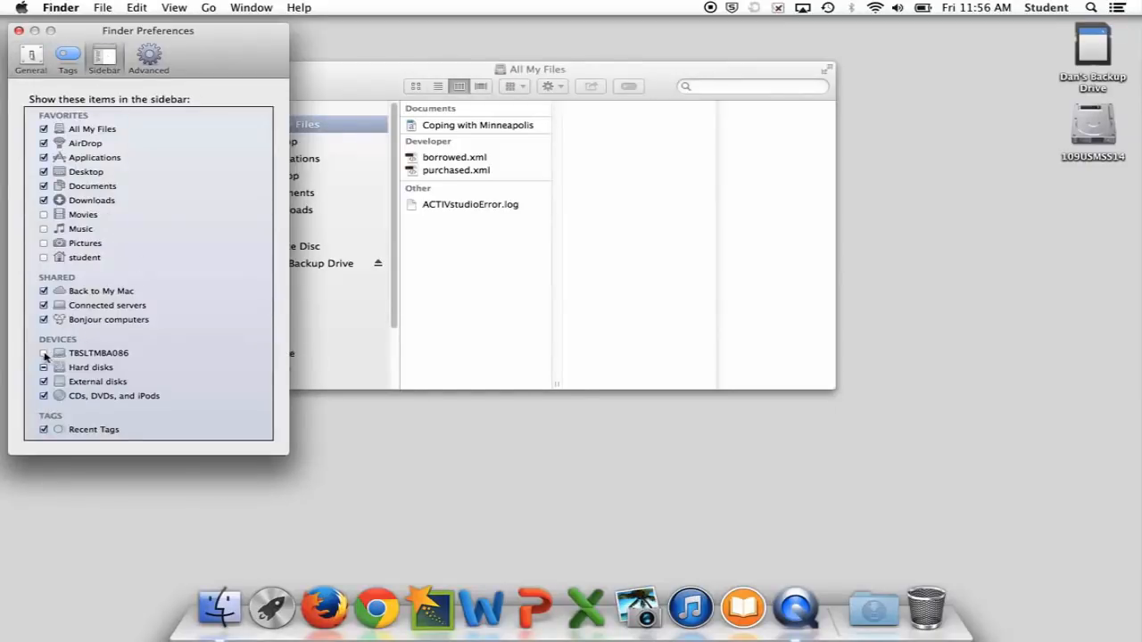
pyautogui.click(44, 352)
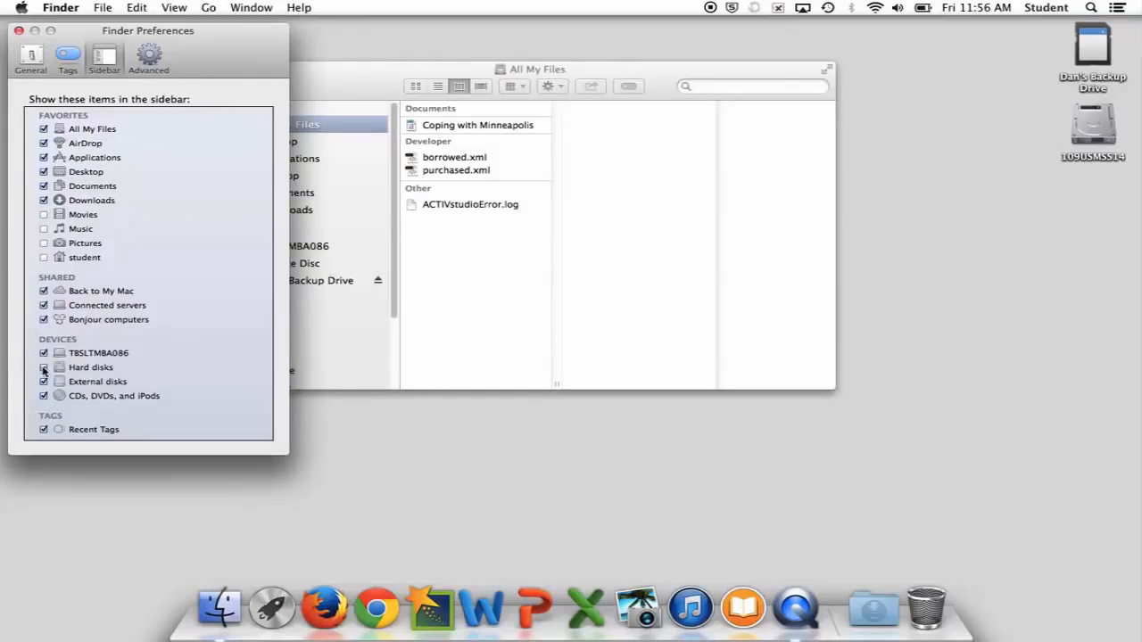
pyautogui.click(44, 367)
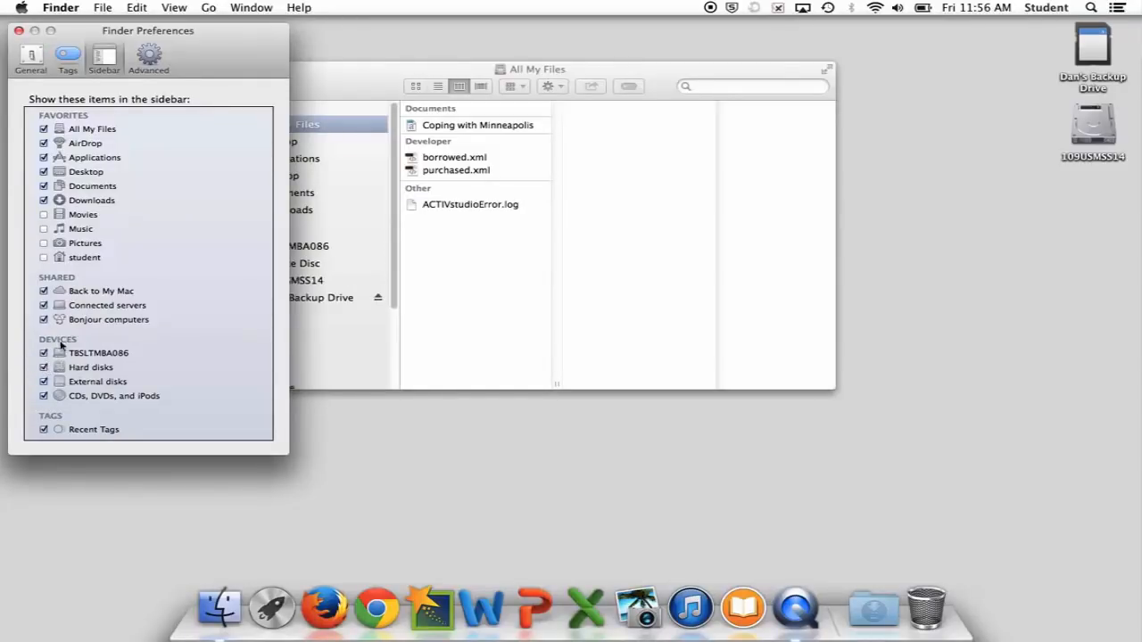
pyautogui.moveTo(160, 359)
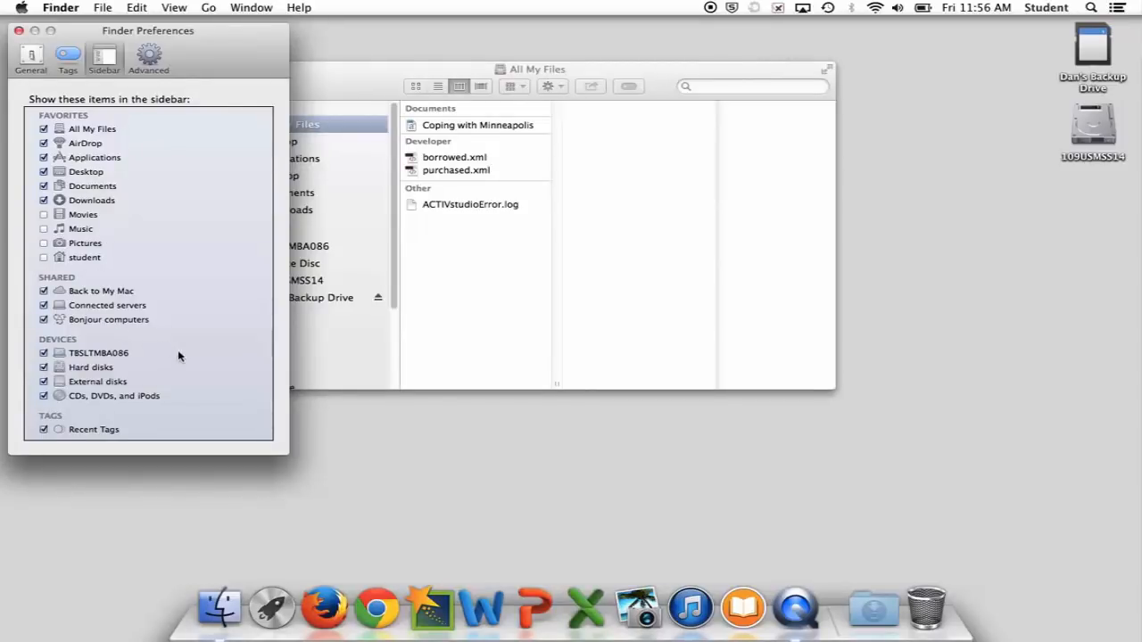
pyautogui.moveTo(110, 272)
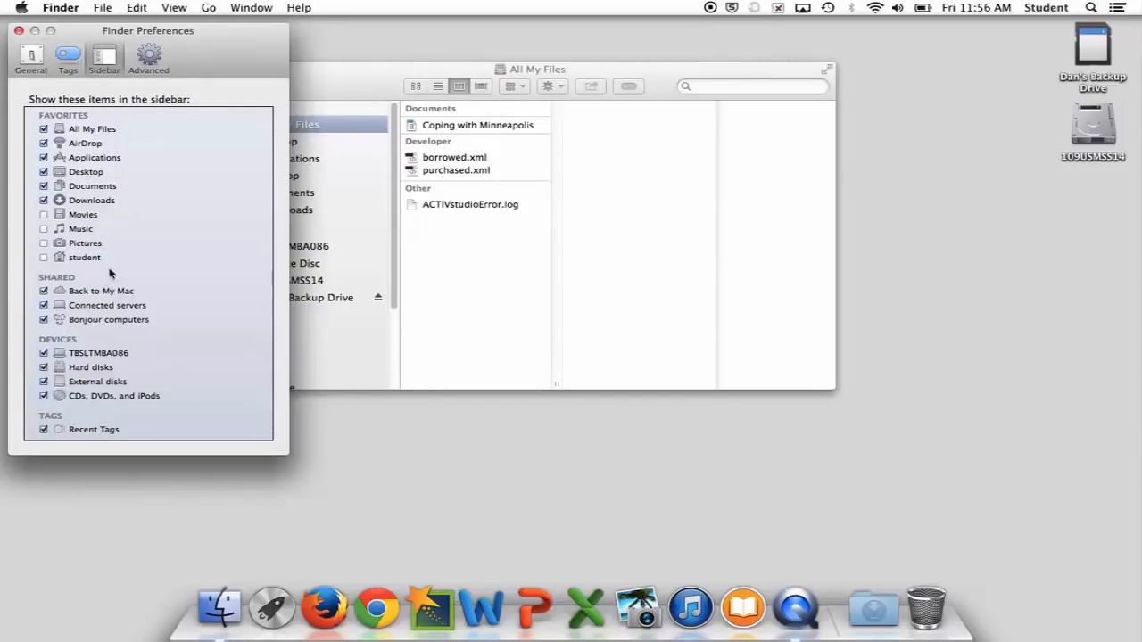
pyautogui.moveTo(114, 257)
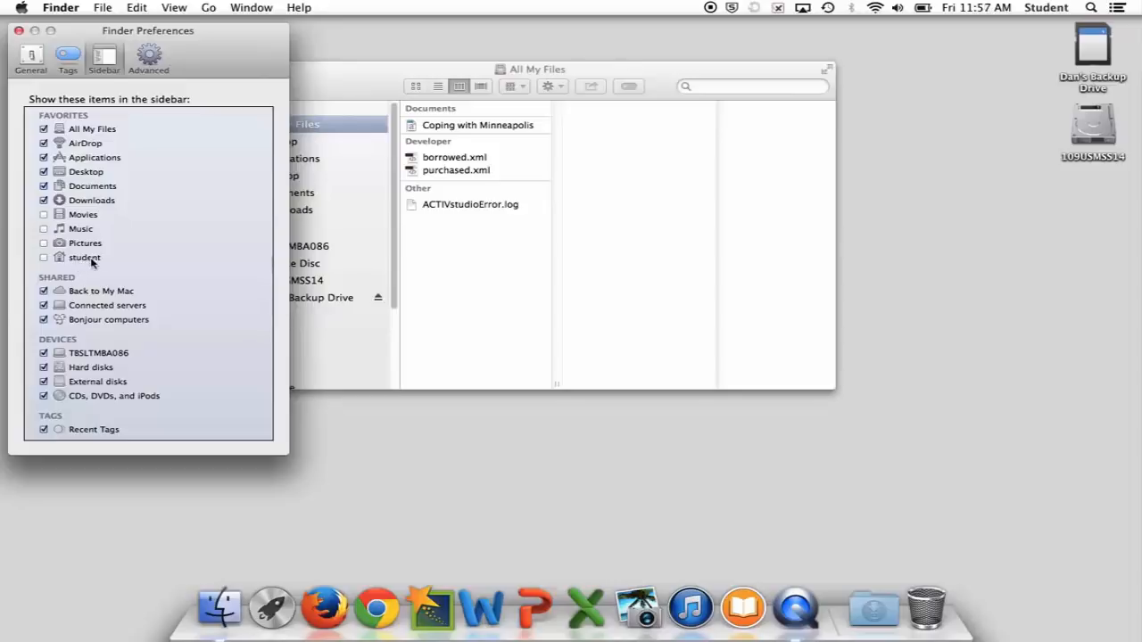
pyautogui.moveTo(135, 250)
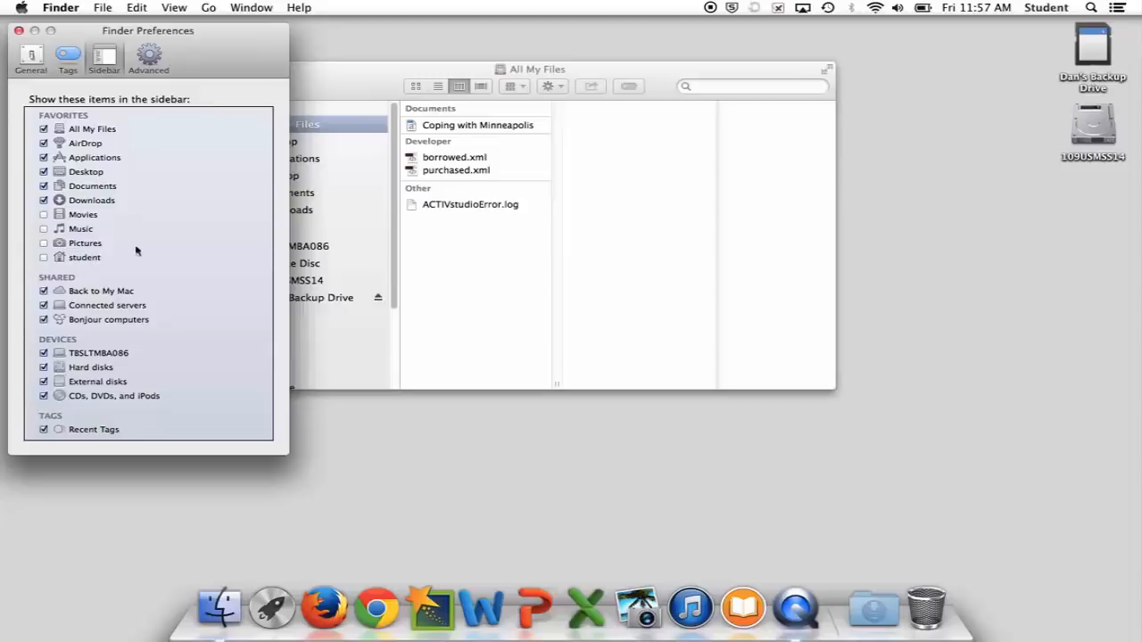
pyautogui.moveTo(19, 34)
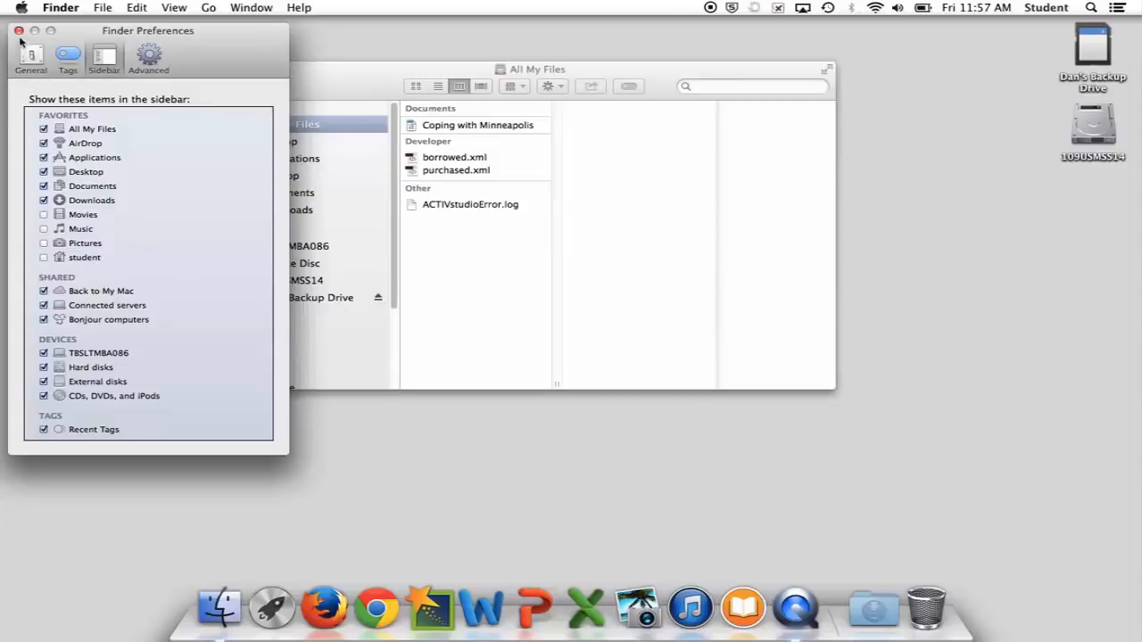
# Close Finder Preferences and move the All My Files window up and left.
pyautogui.click(19, 30)
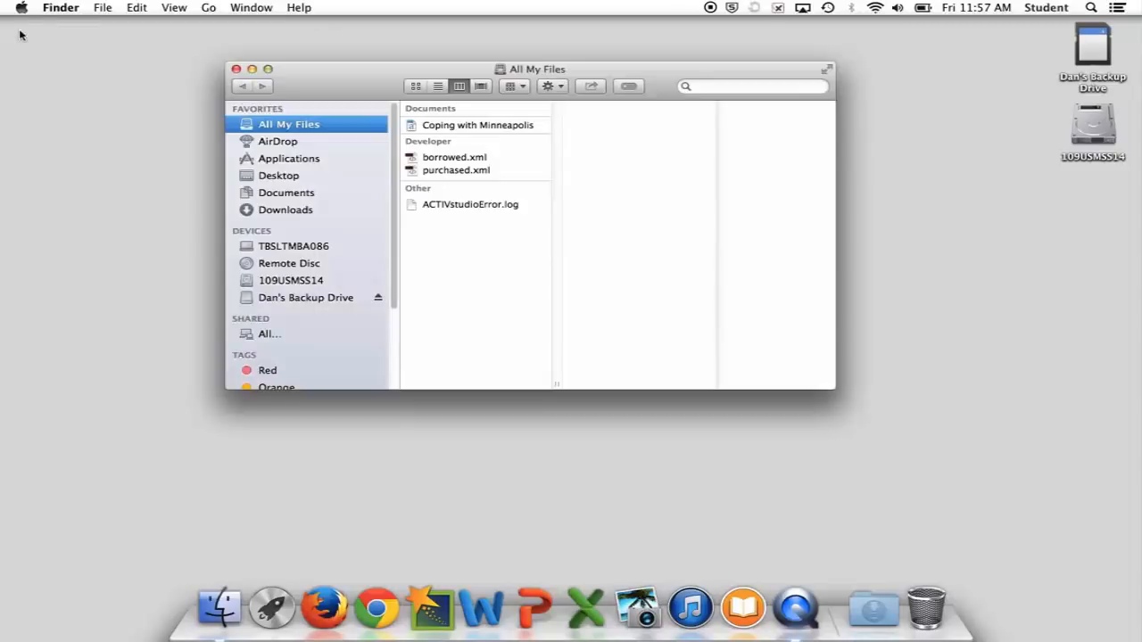
pyautogui.moveTo(527, 68); pyautogui.dragTo(301, 60)
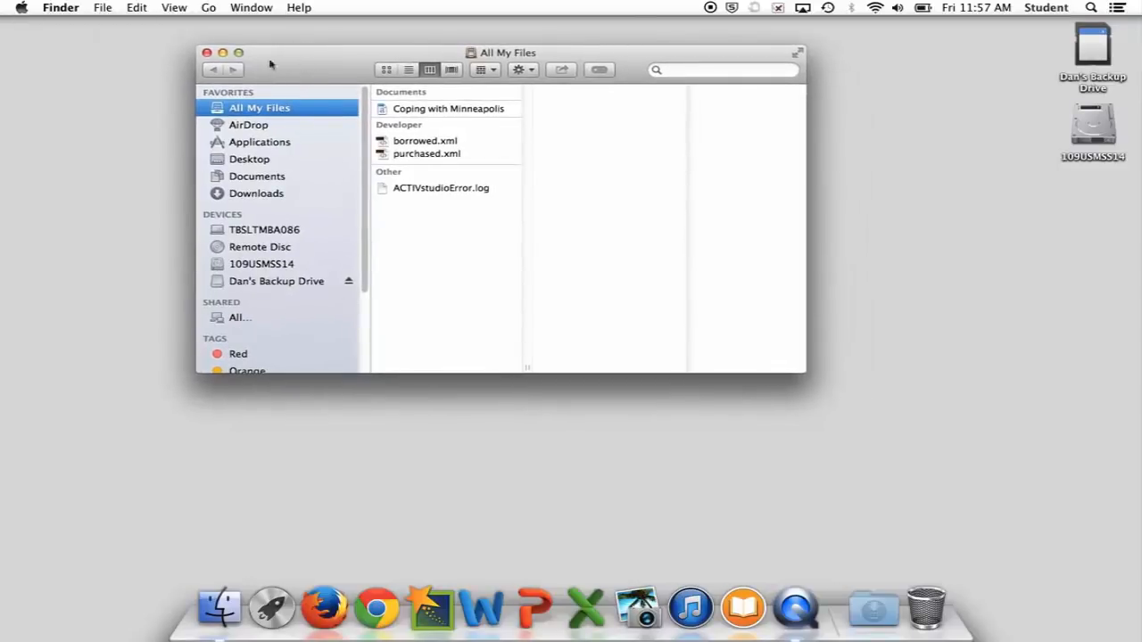
pyautogui.moveTo(285, 246)
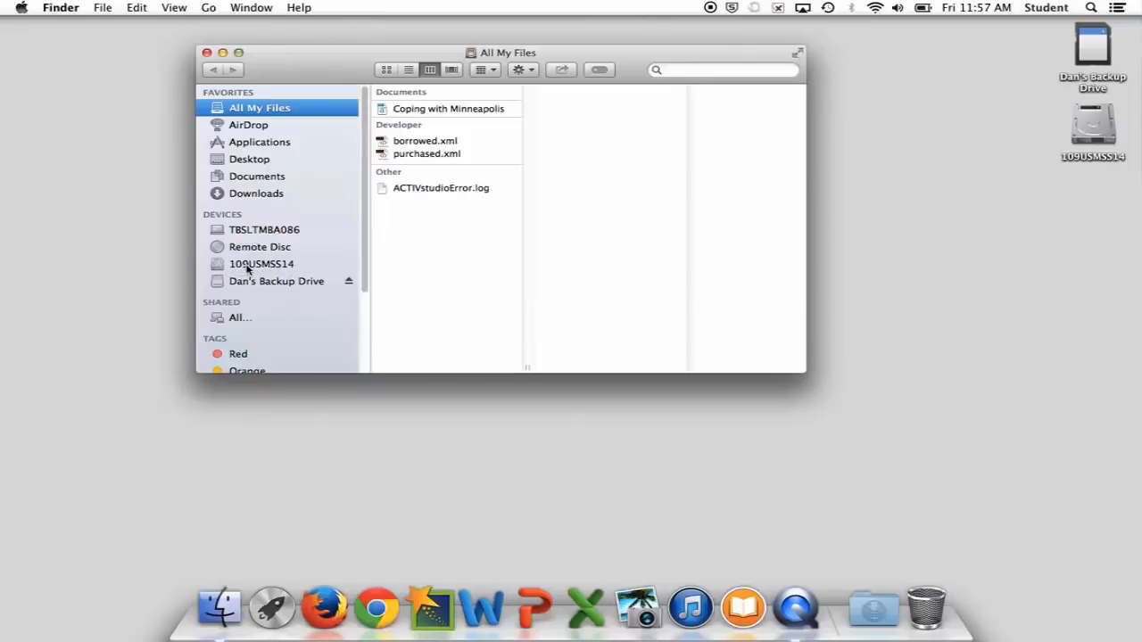
# Browse in column view to 109USMSS14 > Users > student.
pyautogui.click(261, 263)
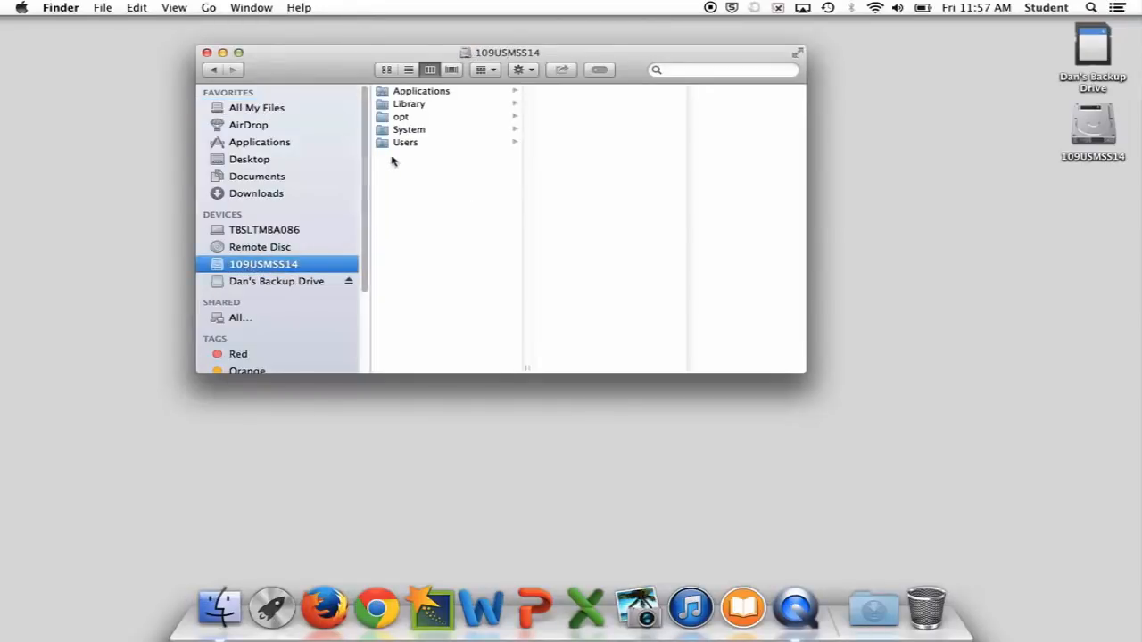
pyautogui.click(405, 142)
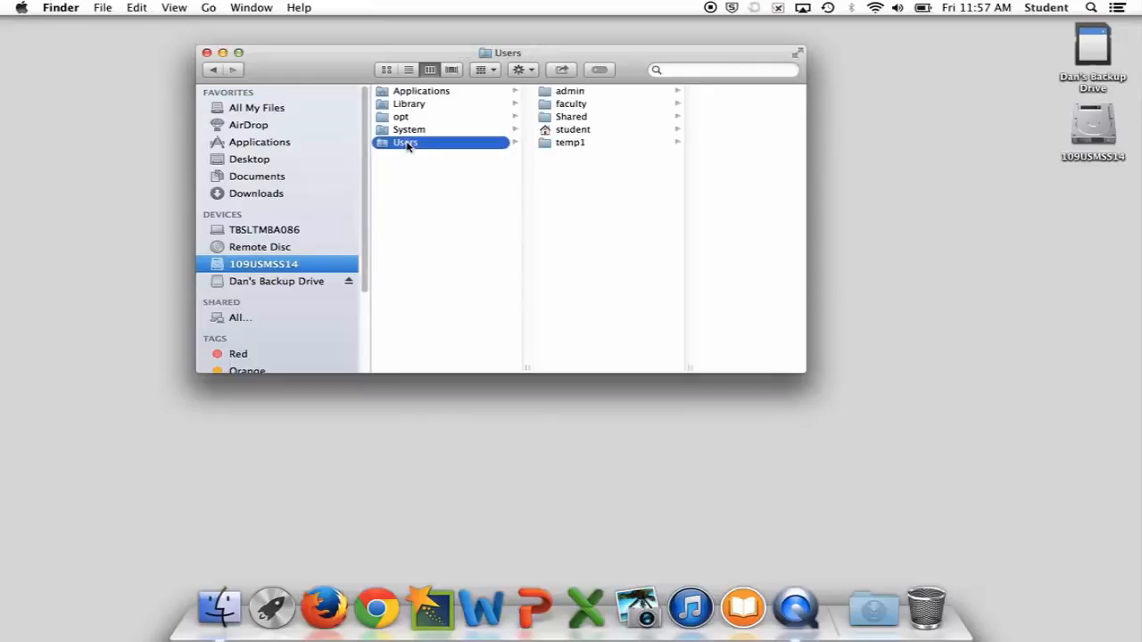
pyautogui.moveTo(571, 138)
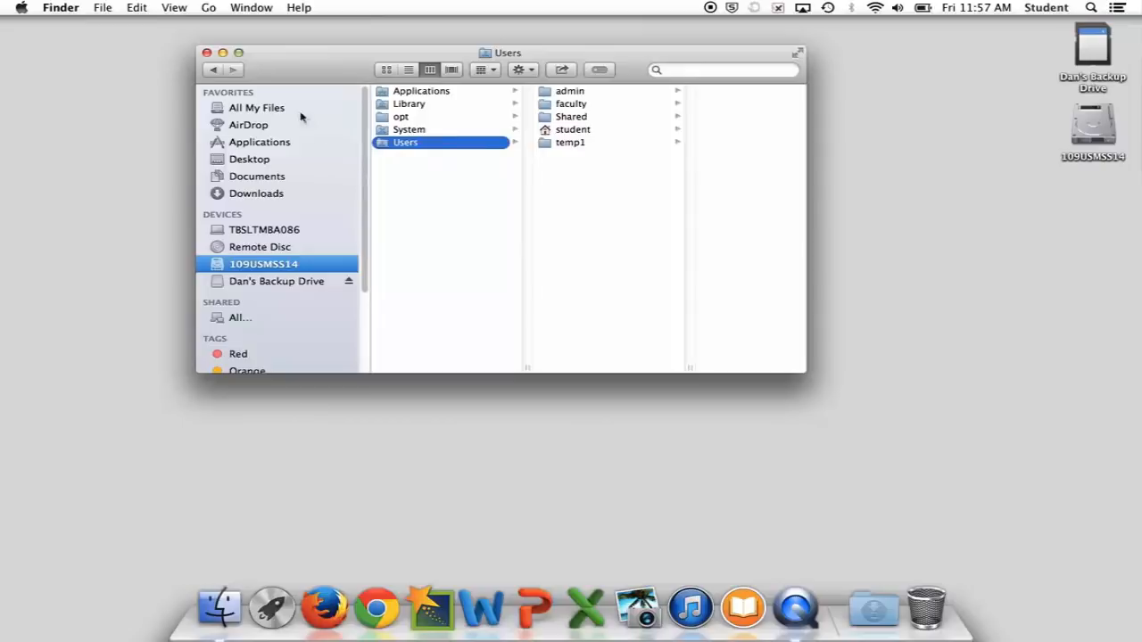
pyautogui.moveTo(304, 331)
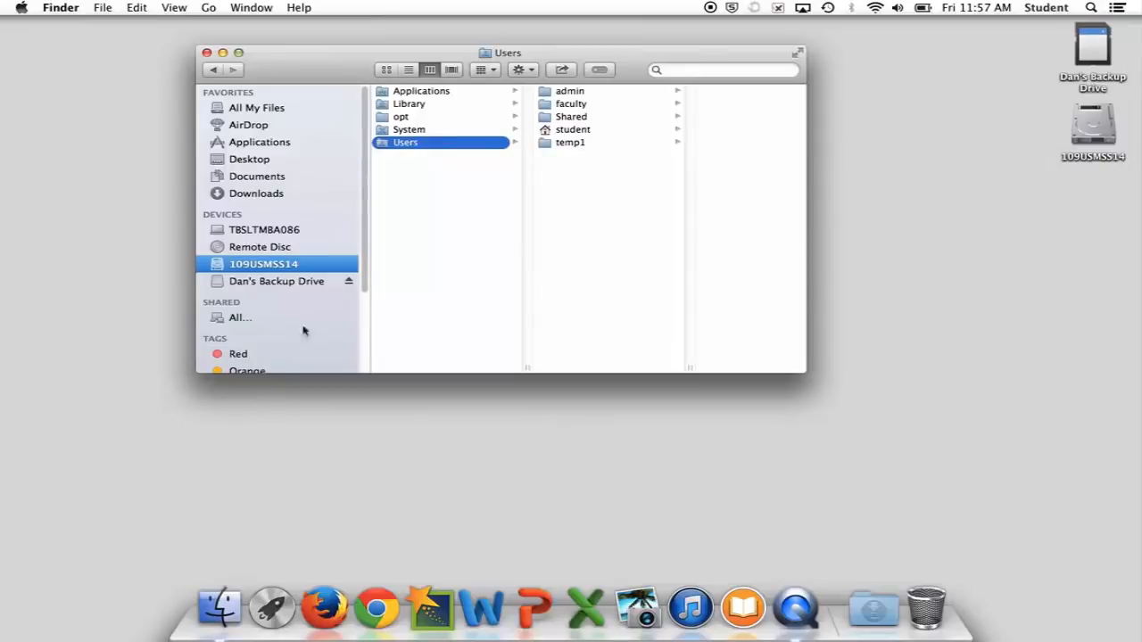
pyautogui.moveTo(238, 247)
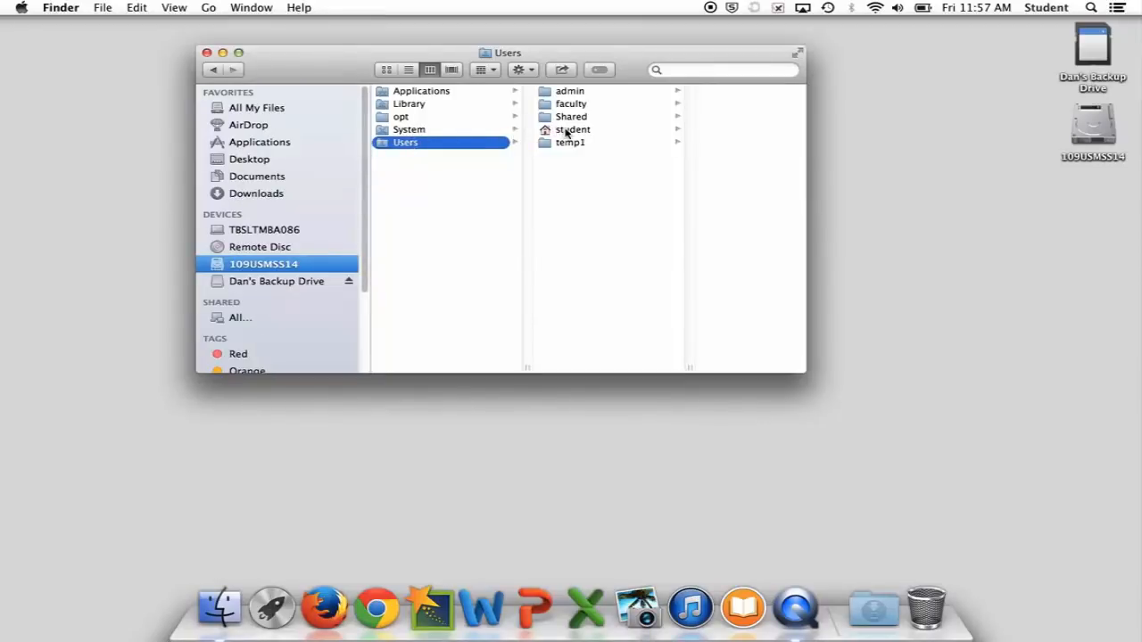
pyautogui.click(573, 130)
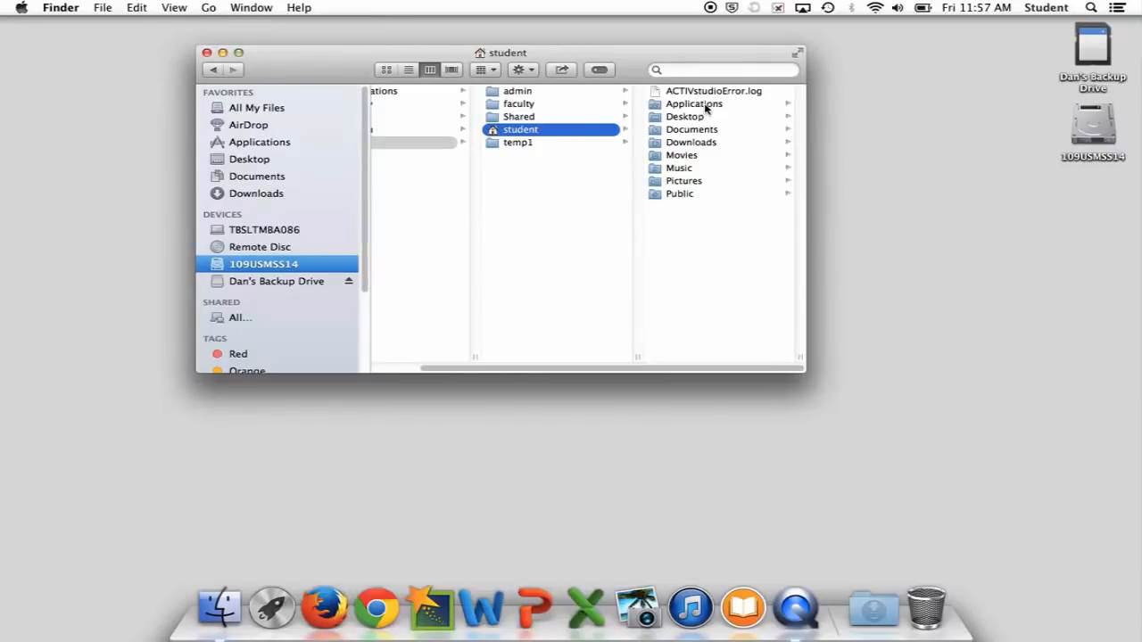
pyautogui.moveTo(695, 132)
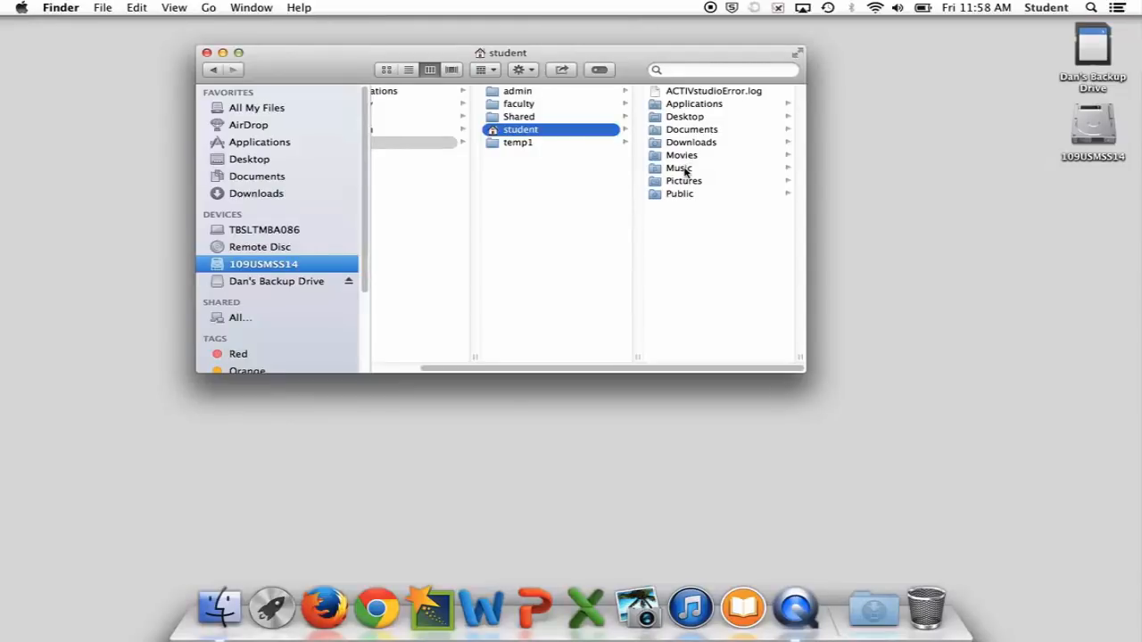
pyautogui.moveTo(687, 169)
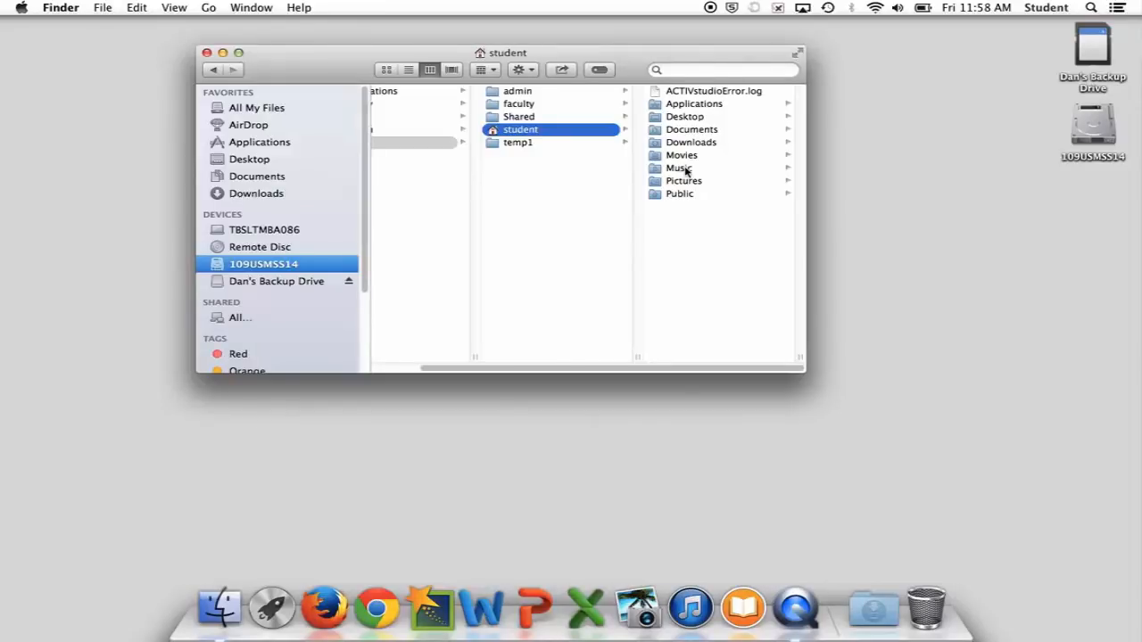
pyautogui.moveTo(684, 181)
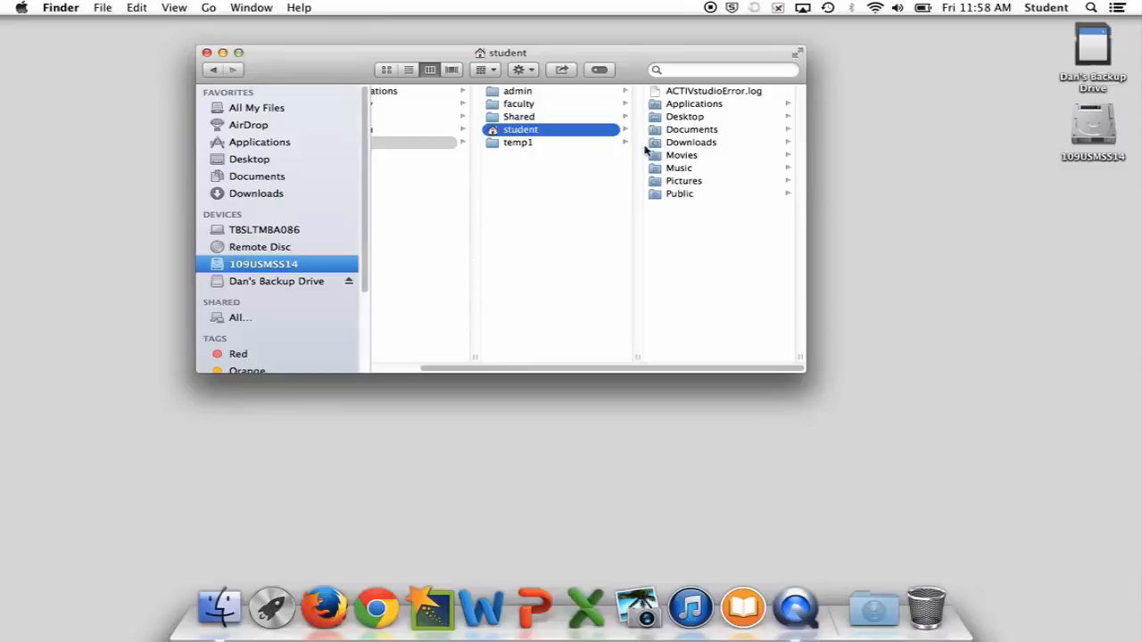
pyautogui.moveTo(520, 243)
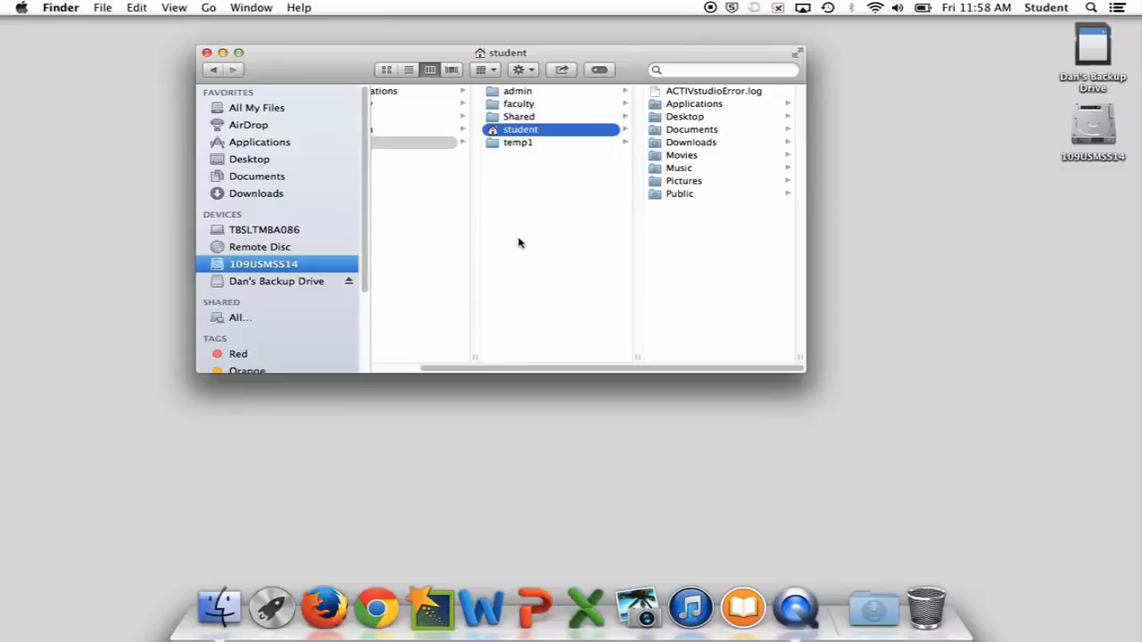
pyautogui.moveTo(502, 148)
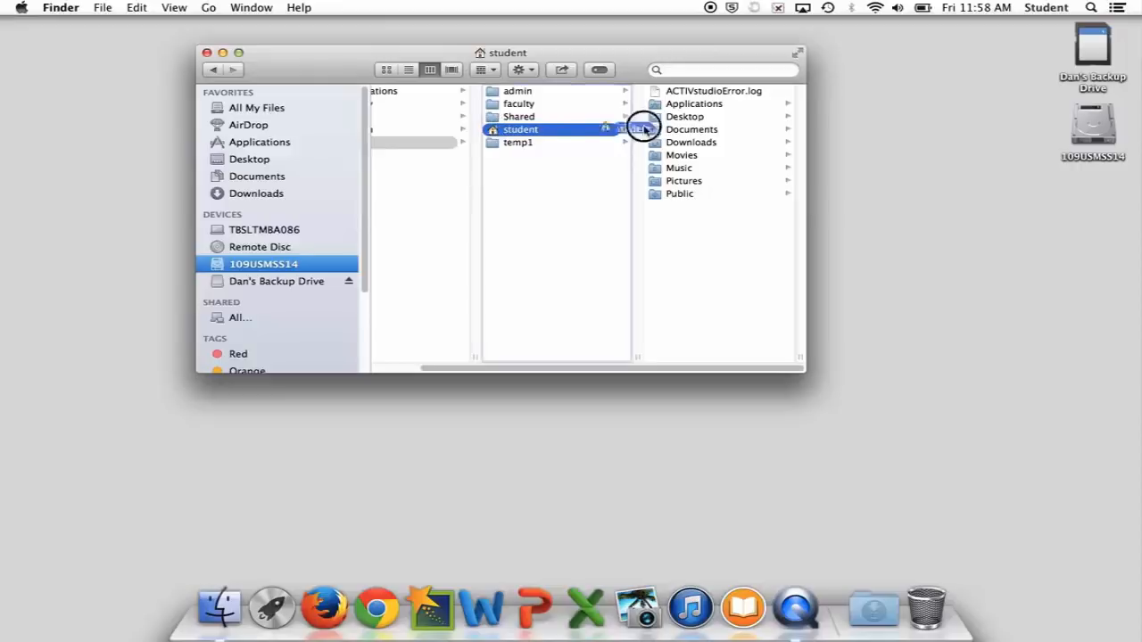
# Copy the student folder to Dan's Backup Drive, move the progress window lower, and close the drive window.
pyautogui.click(520, 129)
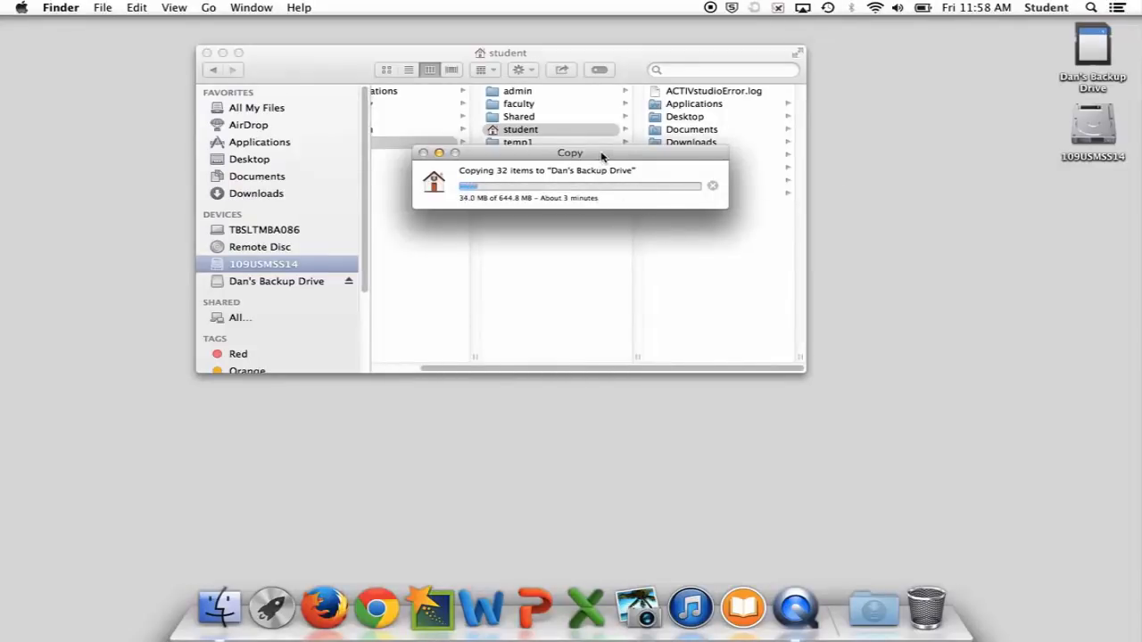
pyautogui.moveTo(569, 152); pyautogui.dragTo(582, 426)
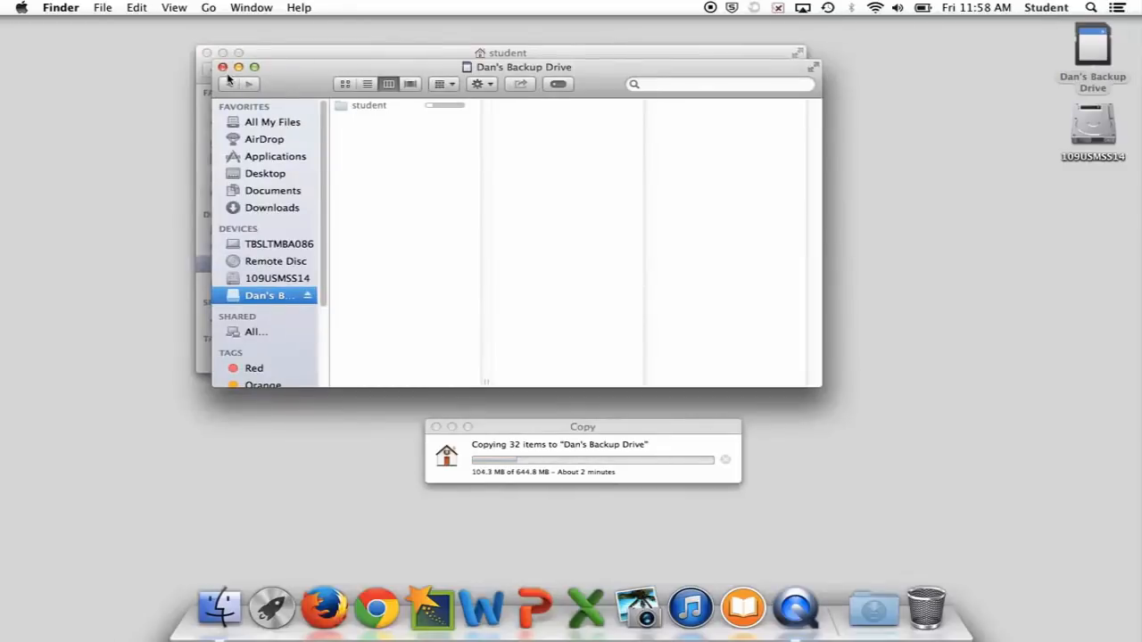
pyautogui.click(278, 278)
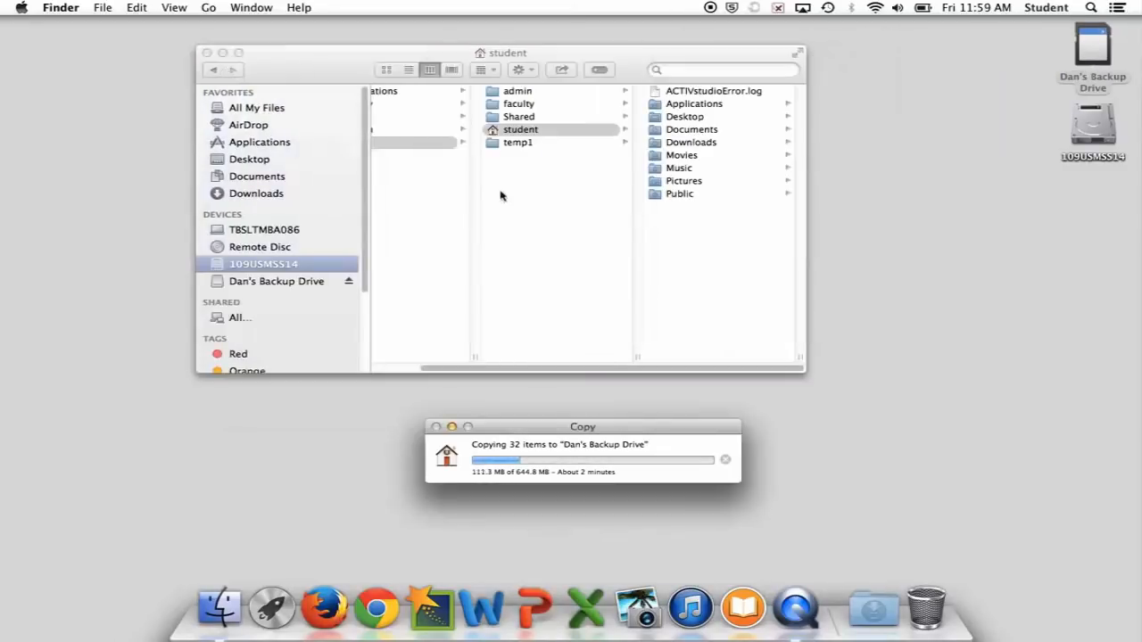
pyautogui.click(520, 129)
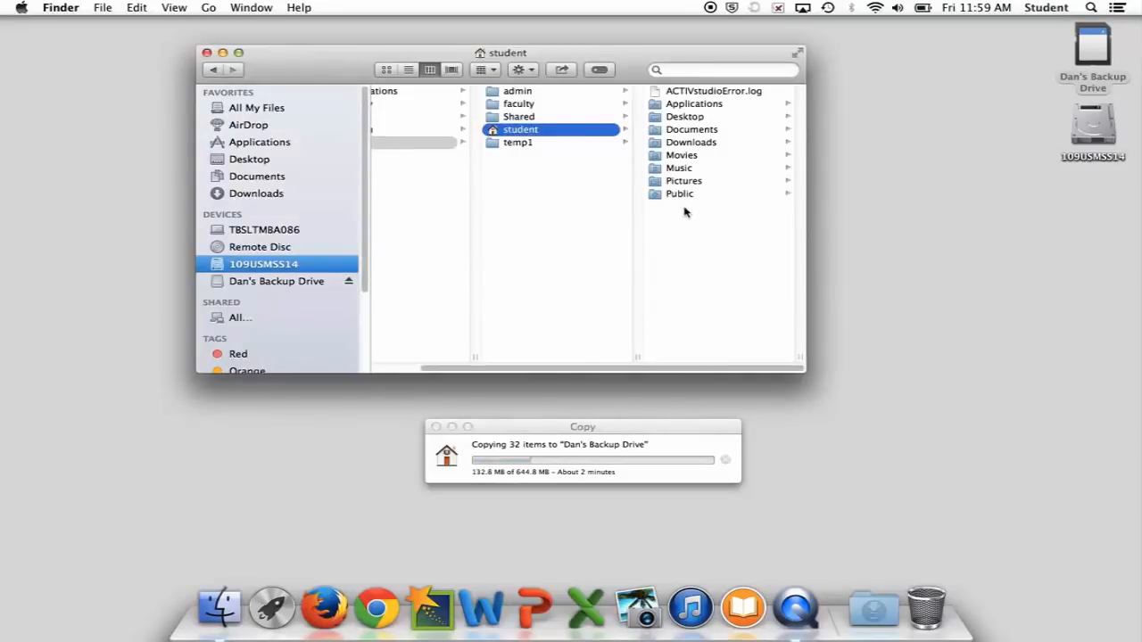
# Select the Pictures, Music, Documents, Downloads and Desktop folders, then bring the copy progress window forward.
pyautogui.click(683, 181)
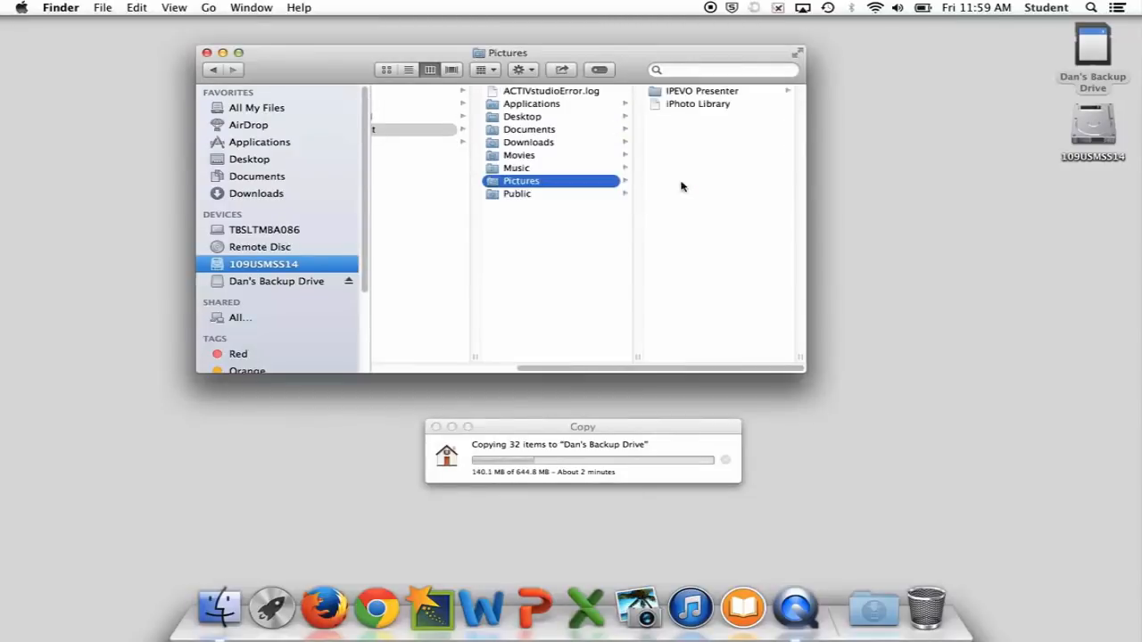
pyautogui.moveTo(540, 288)
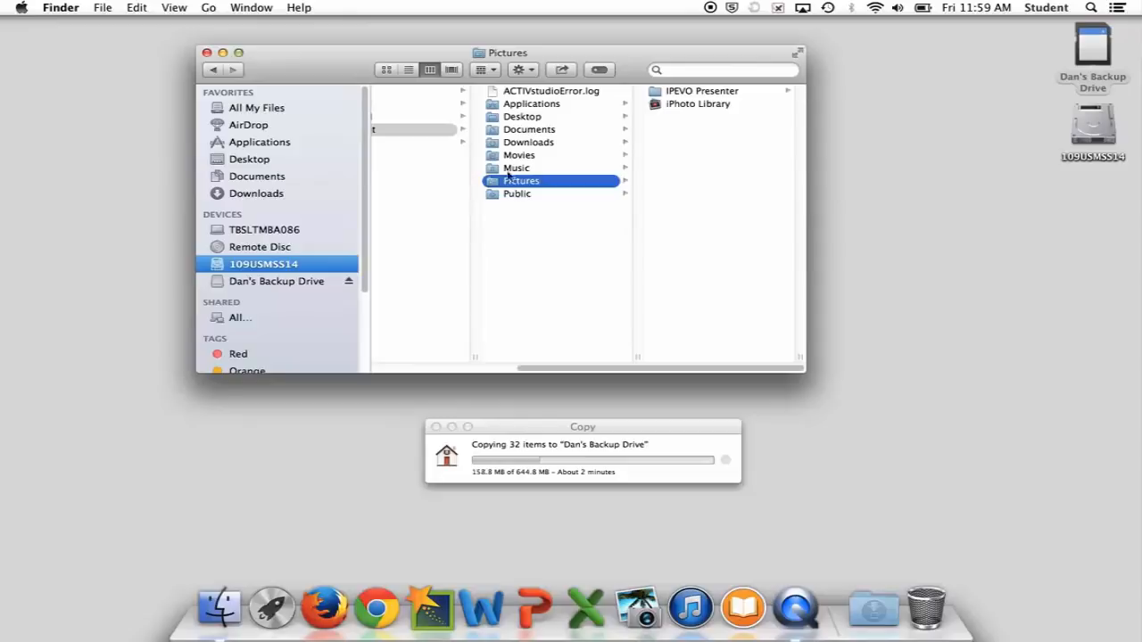
pyautogui.click(516, 168)
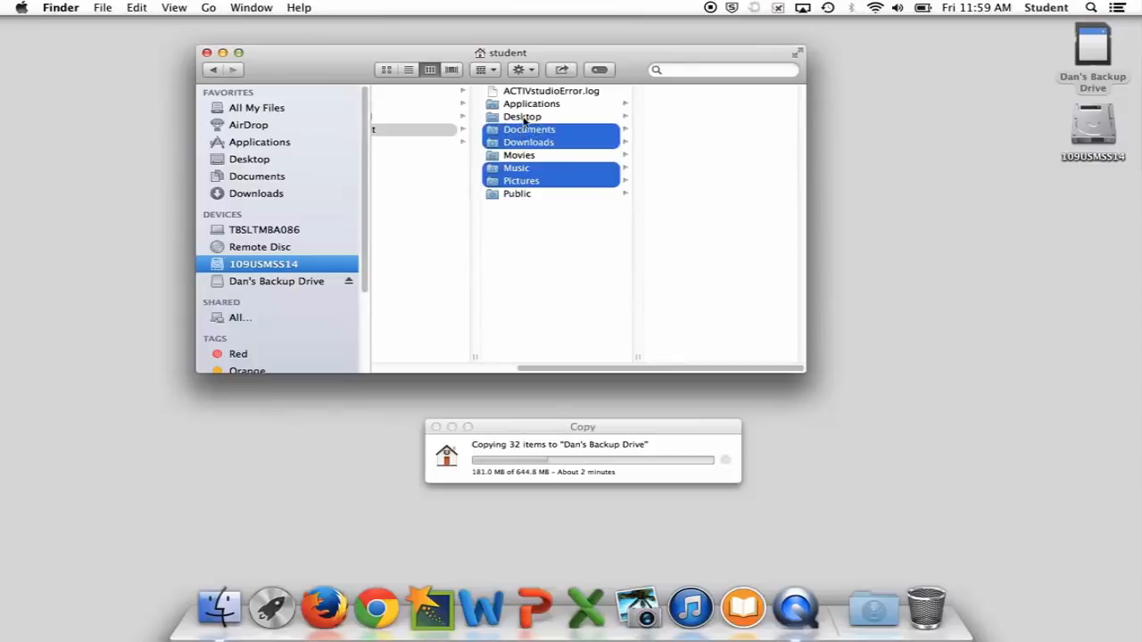
pyautogui.click(522, 116)
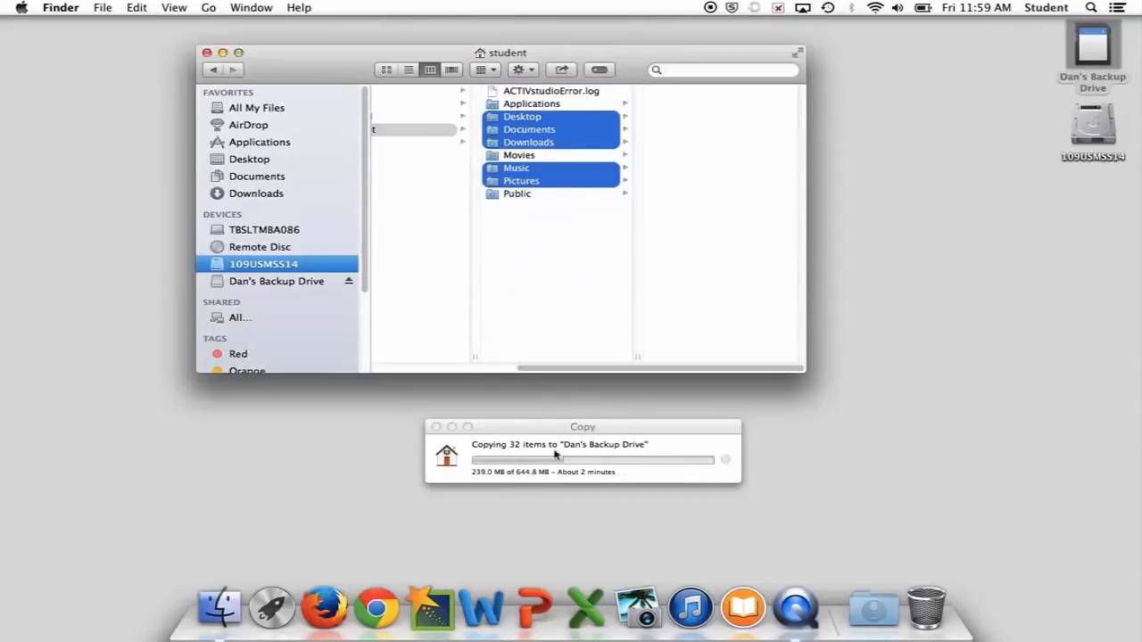
pyautogui.click(578, 247)
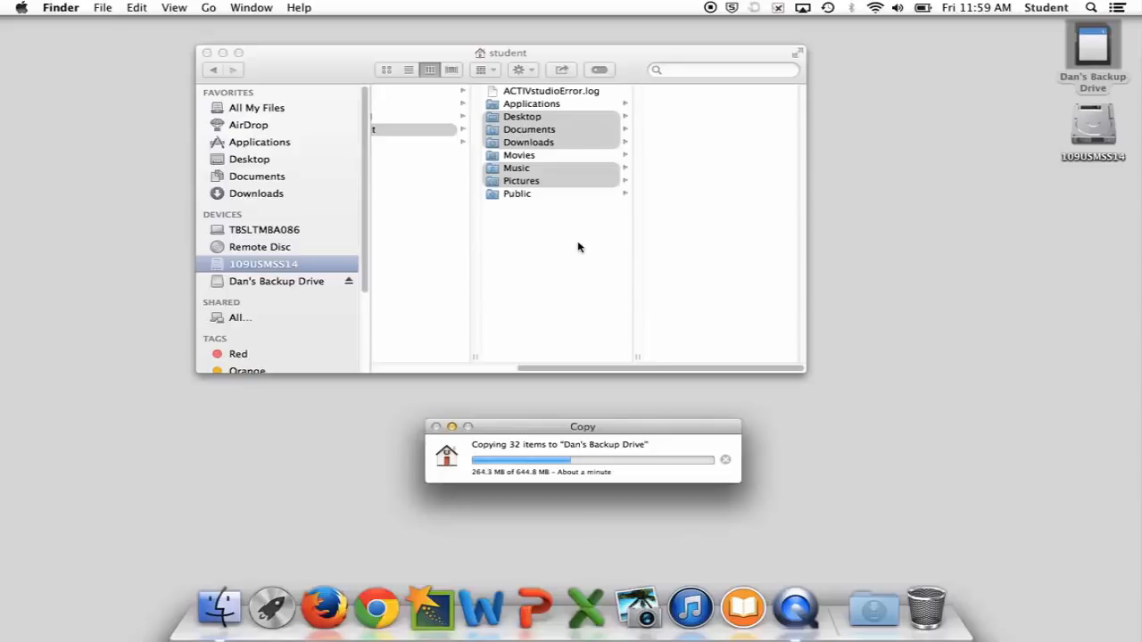
pyautogui.moveTo(301, 255)
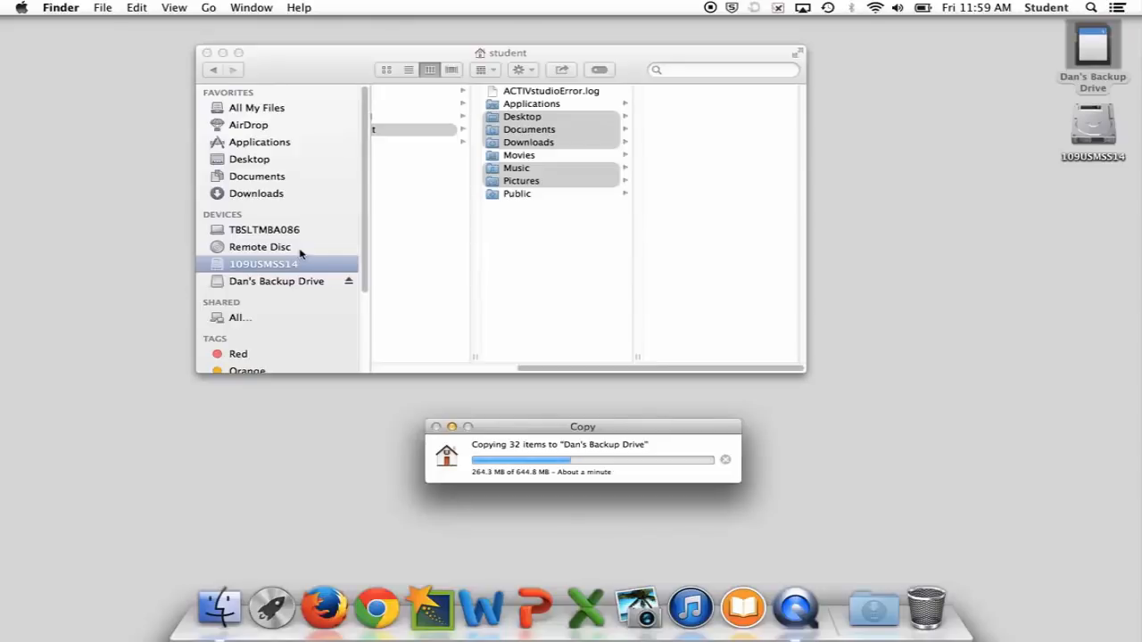